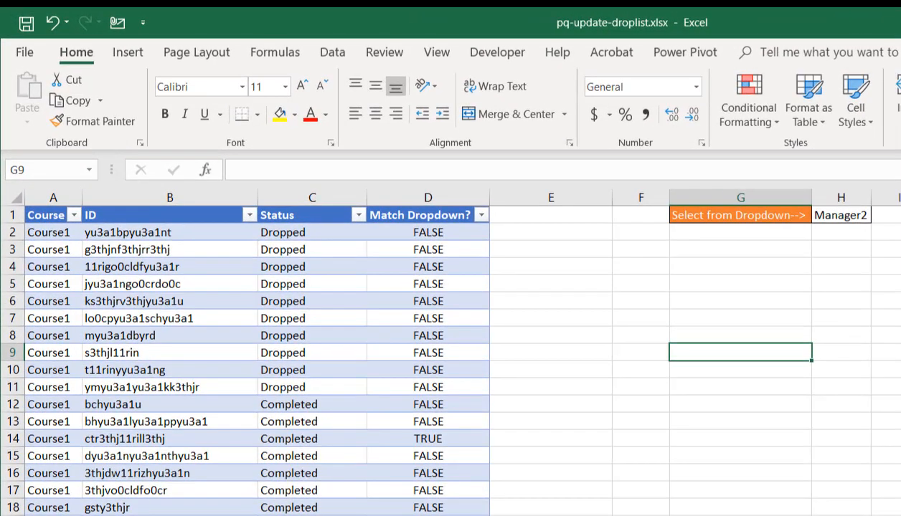
pyautogui.moveTo(759, 309)
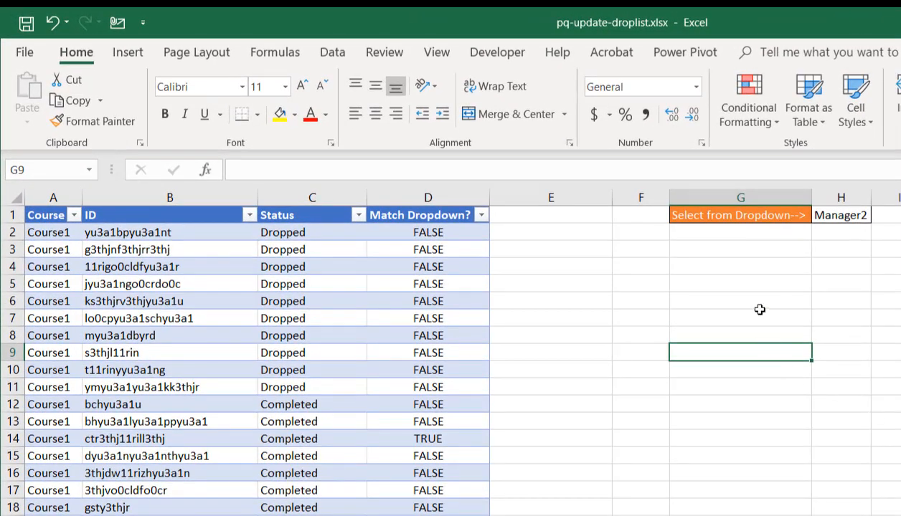
# - Review the D2 lookup formula and the worker-supervisor data, then set the H1 dropdown to Manager1
pyautogui.click(840, 215)
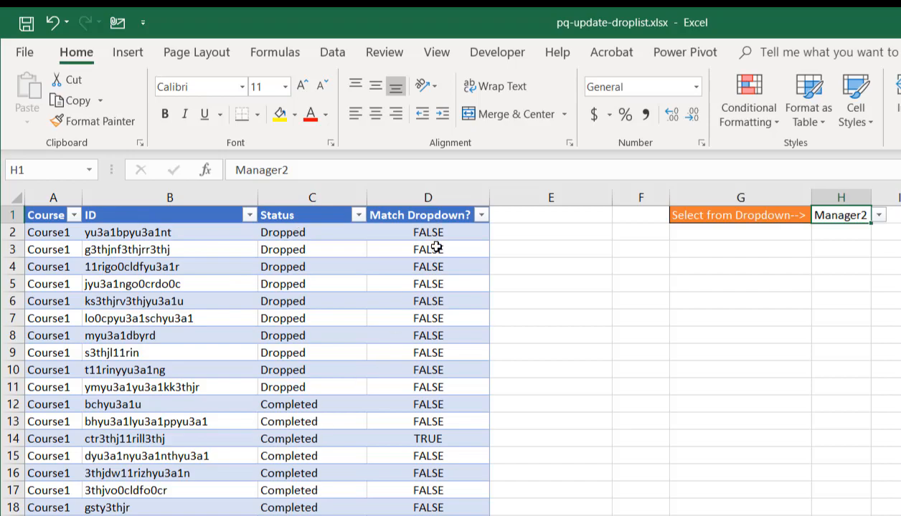
pyautogui.click(428, 231)
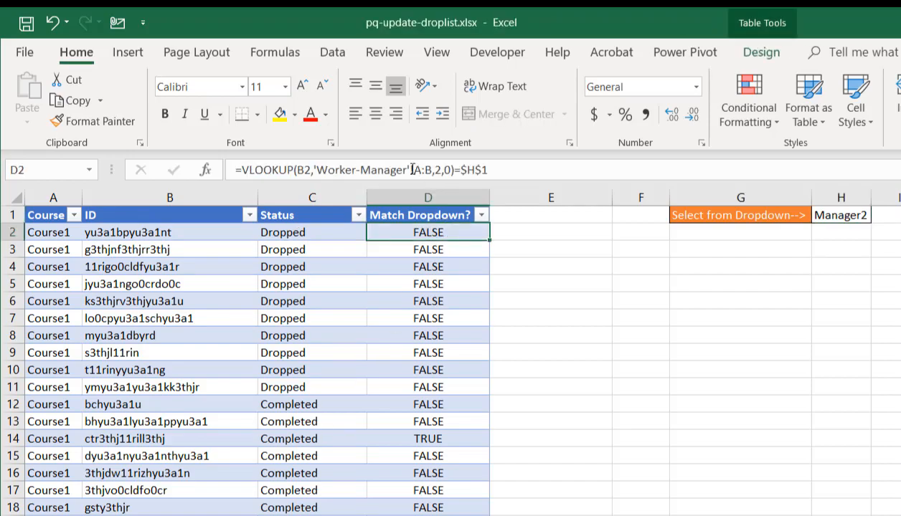
pyautogui.click(137, 488)
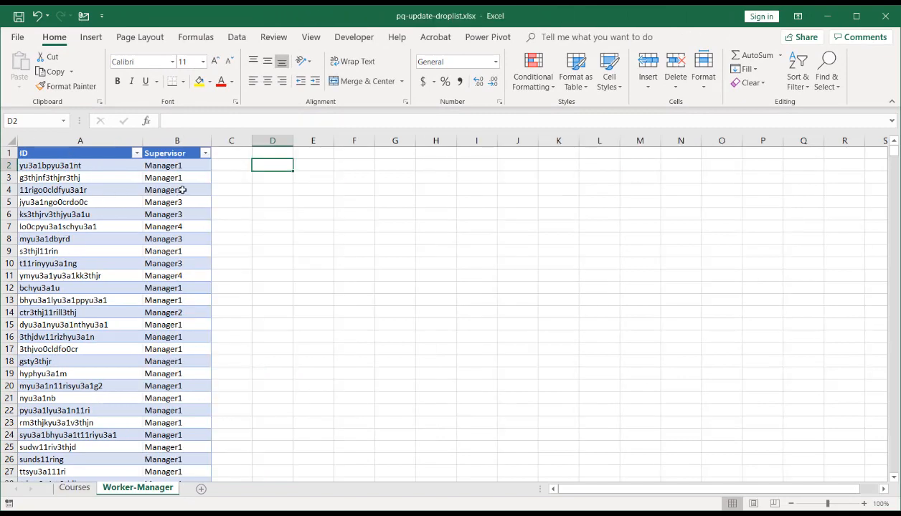
pyautogui.click(177, 189)
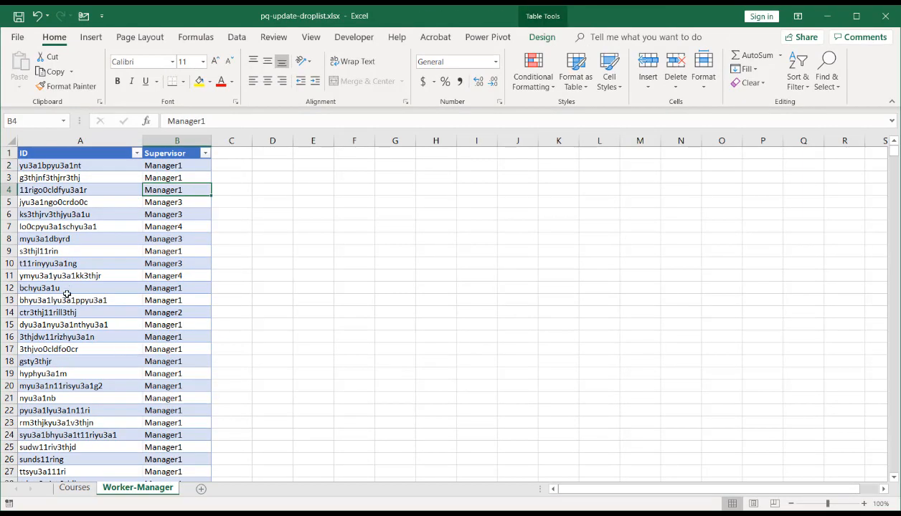
pyautogui.click(74, 487)
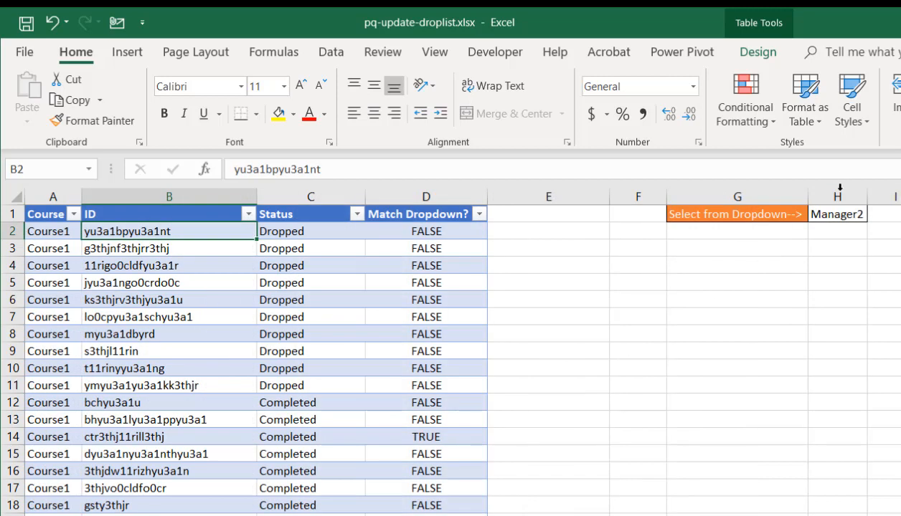
pyautogui.click(874, 214)
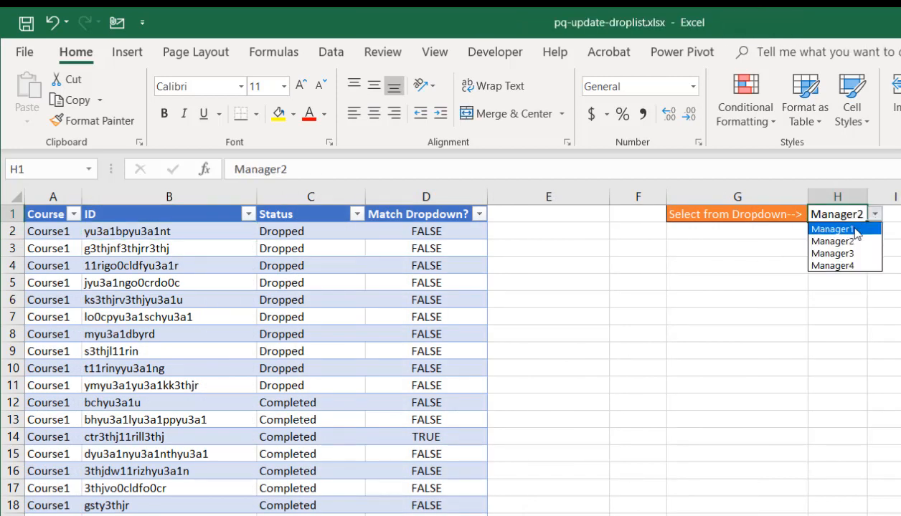
pyautogui.click(830, 229)
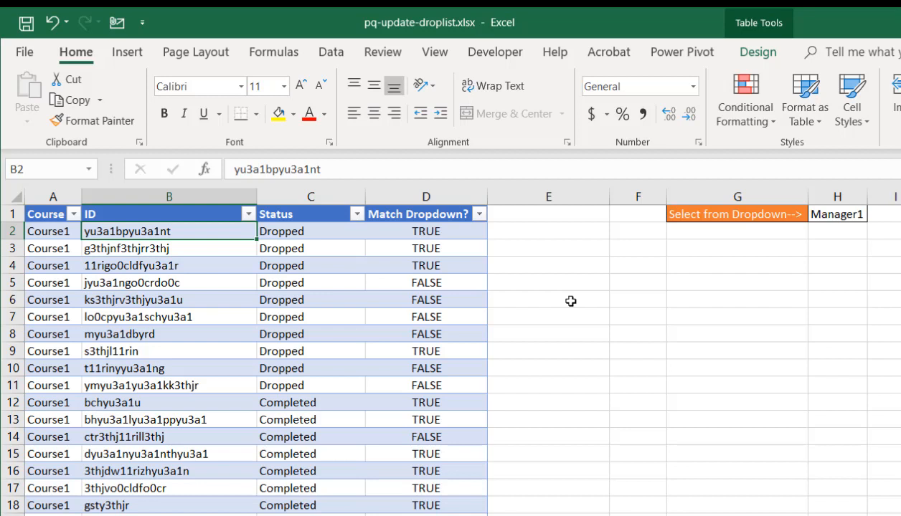
pyautogui.moveTo(524, 345)
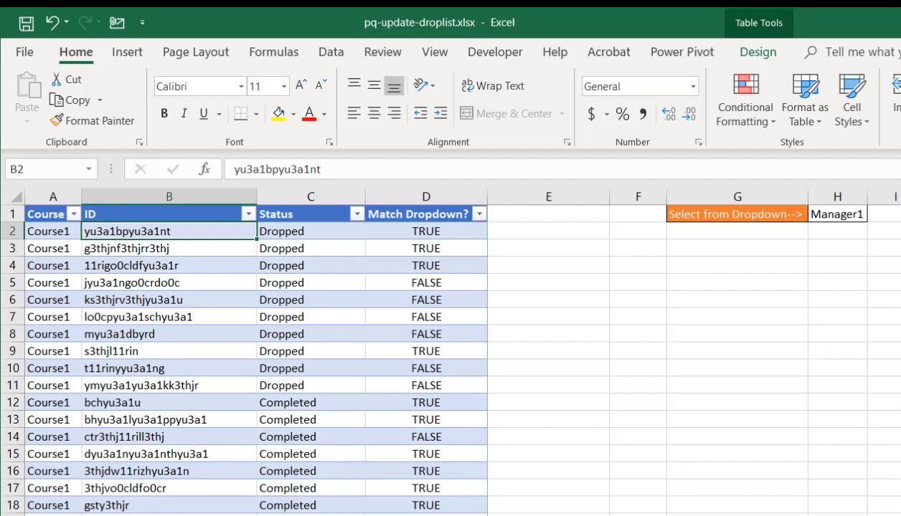
pyautogui.moveTo(345, 484)
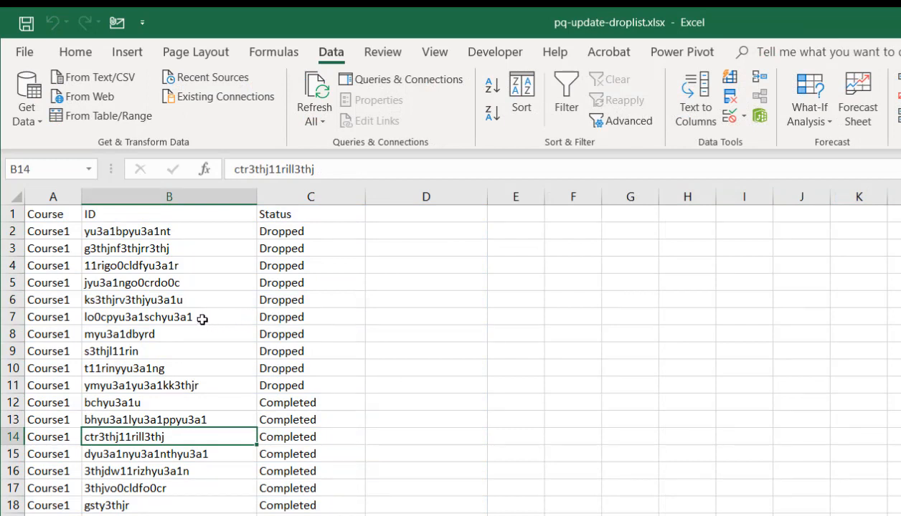
pyautogui.click(169, 317)
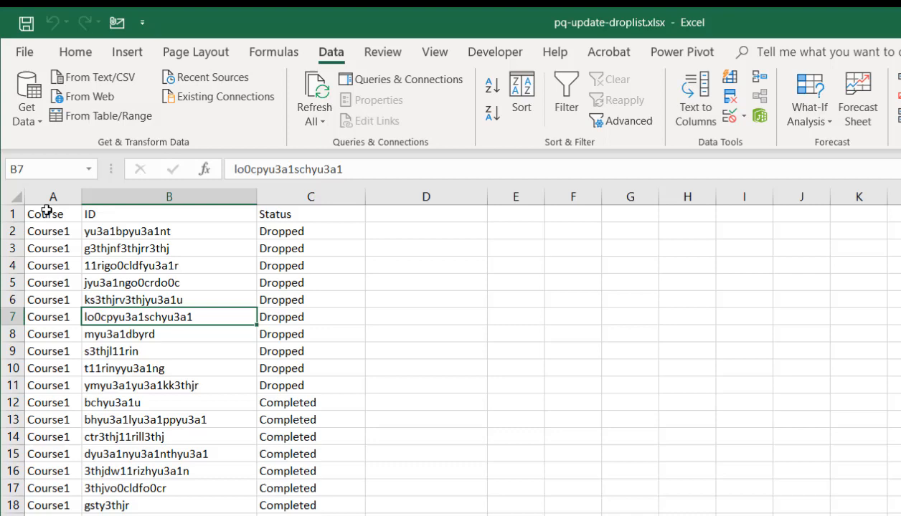
pyautogui.click(310, 195)
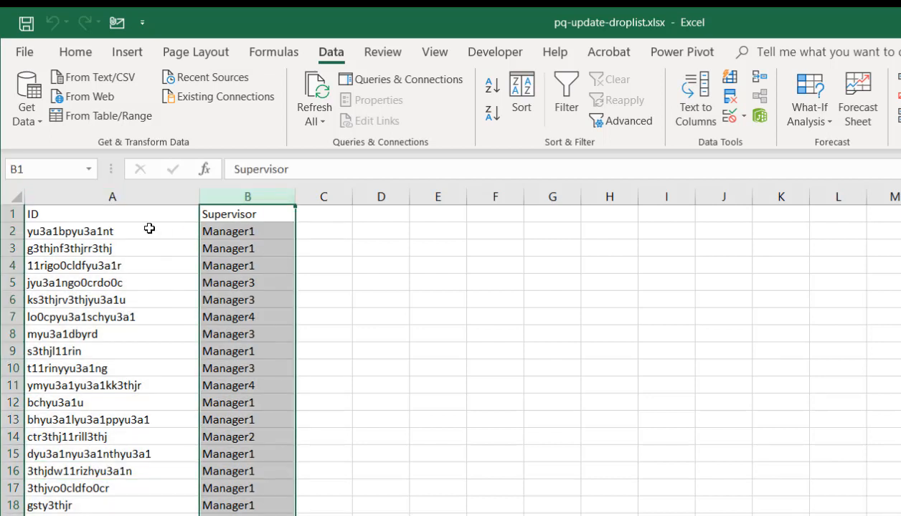
pyautogui.click(112, 248)
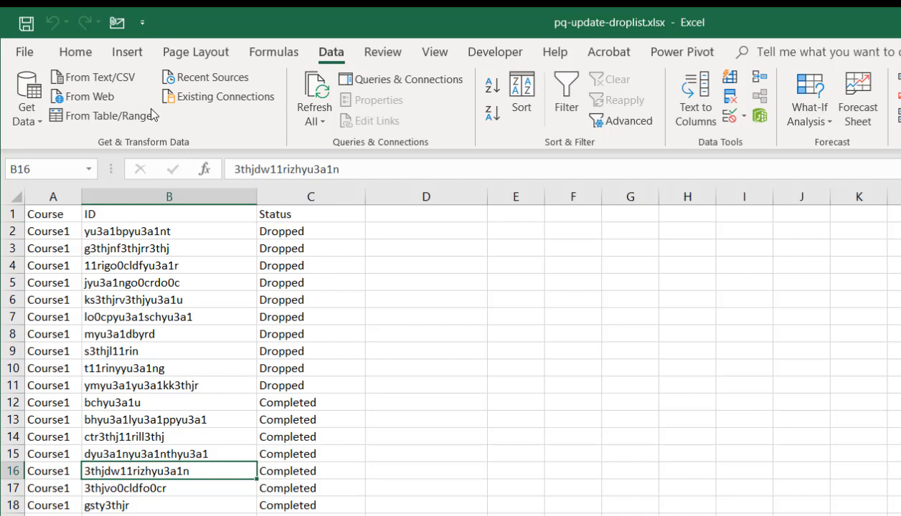
# - Convert the Course, ID and Status range into a table with headers and rename it, typing 'wrk'
pyautogui.click(127, 52)
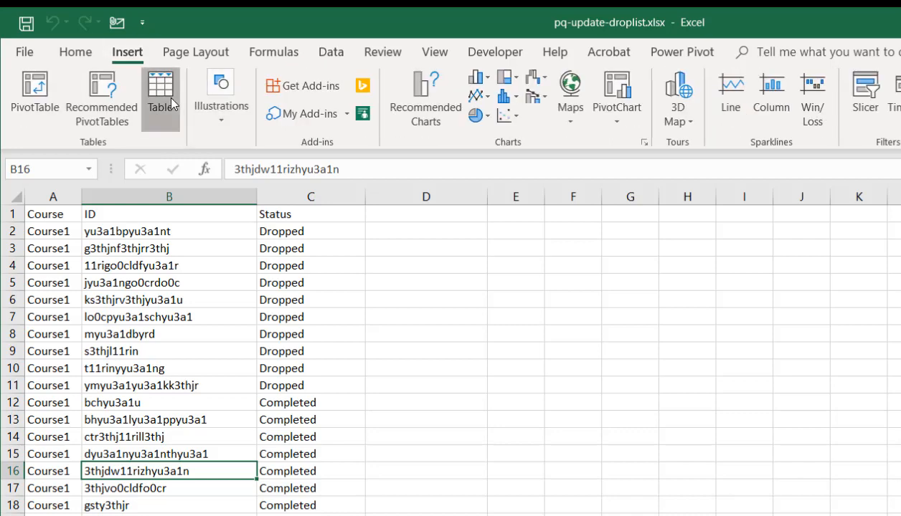
pyautogui.click(160, 97)
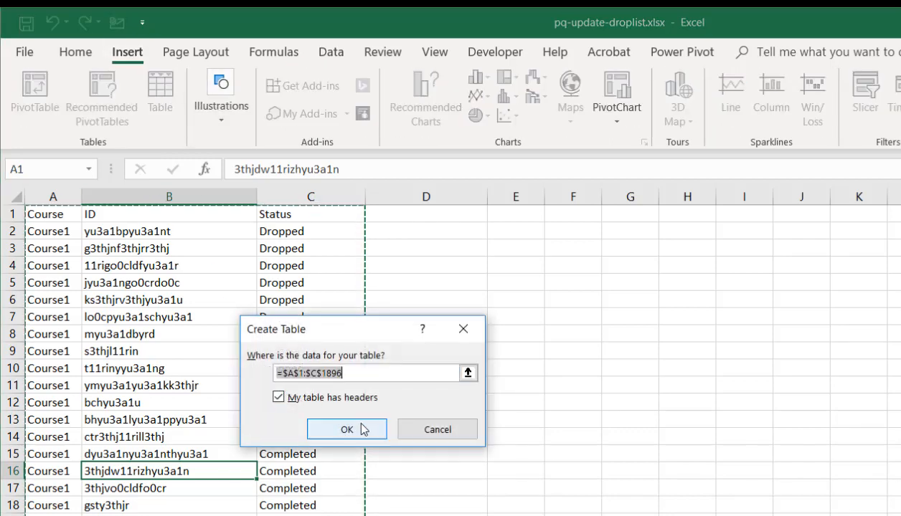
pyautogui.click(347, 429)
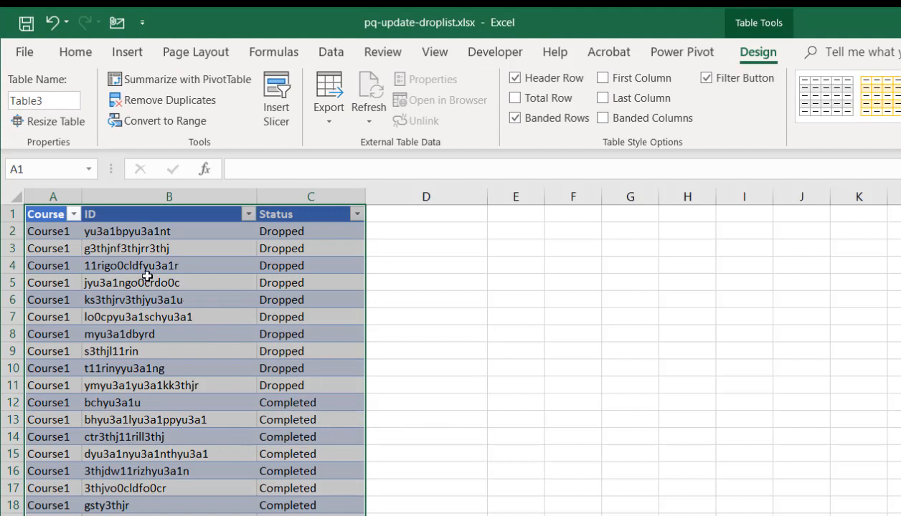
pyautogui.click(43, 100)
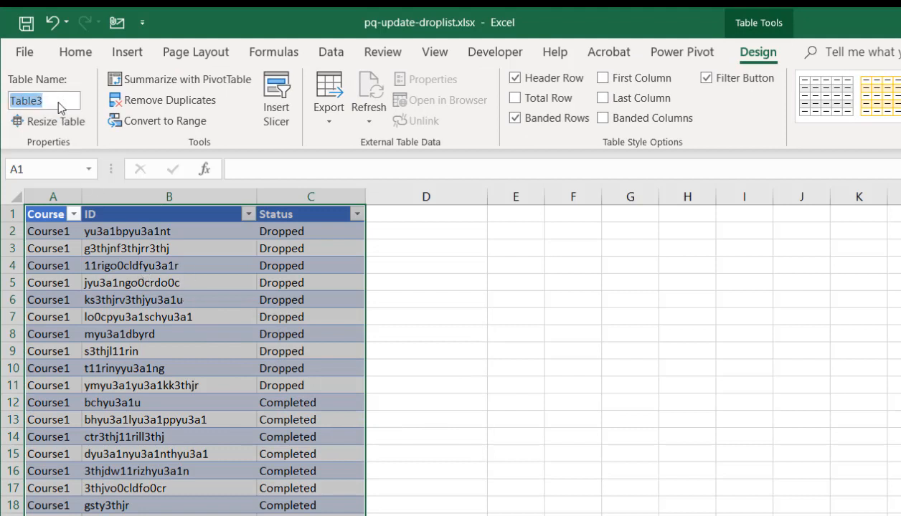
pyautogui.write('wrk')
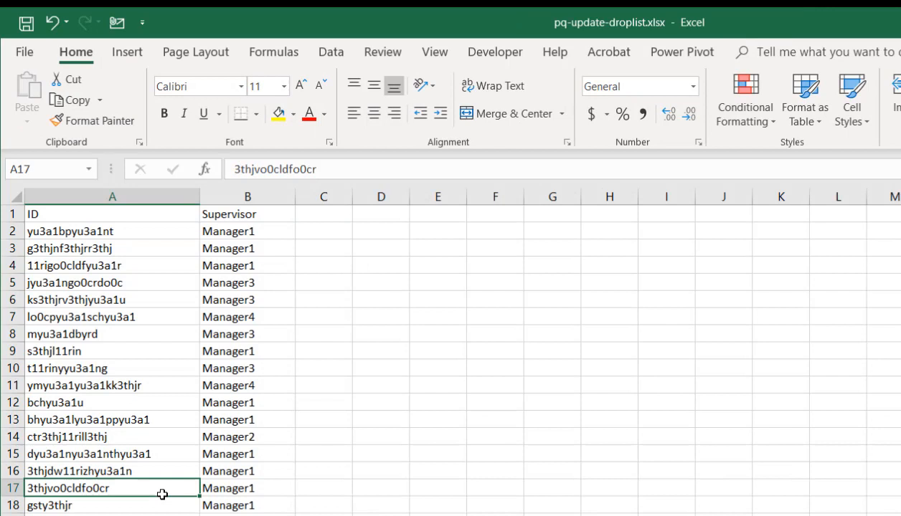
# - Convert the ID and Supervisor range into a table with headers and rename it, typing 'wrk'
pyautogui.click(127, 52)
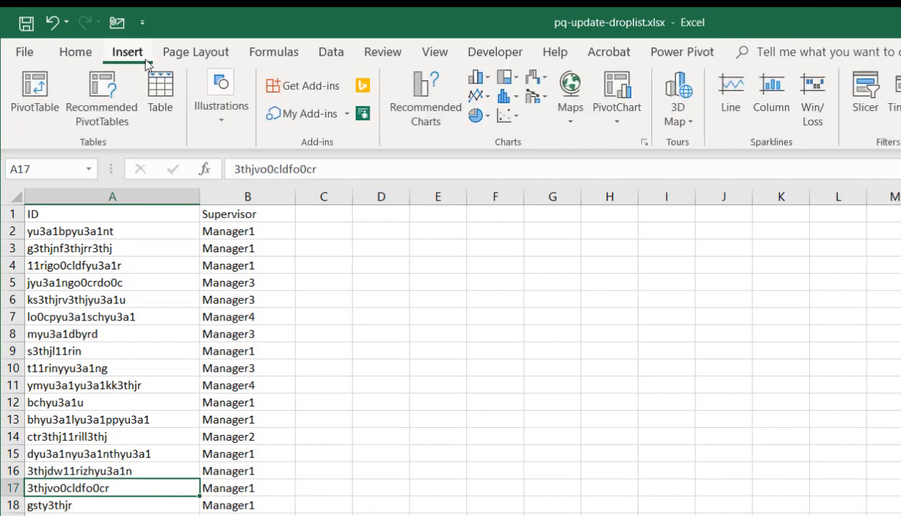
pyautogui.click(159, 94)
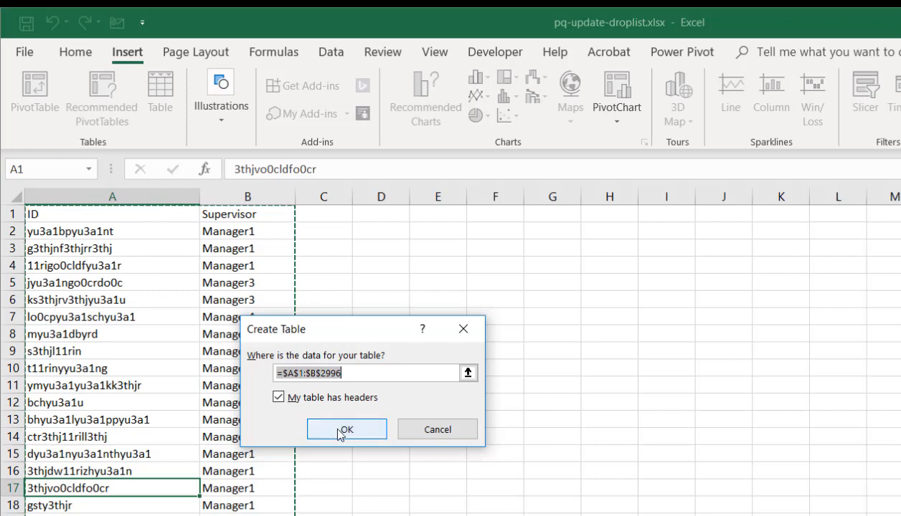
pyautogui.click(346, 428)
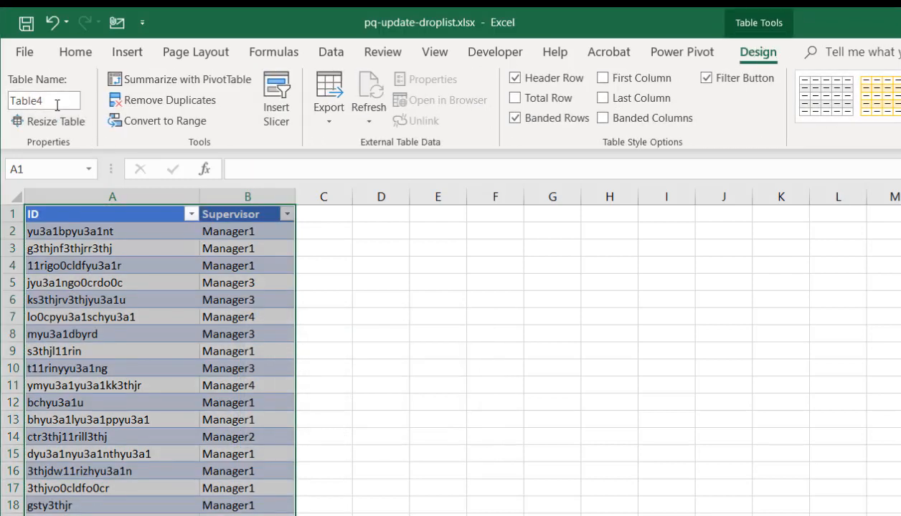
pyautogui.write('wrk_status')
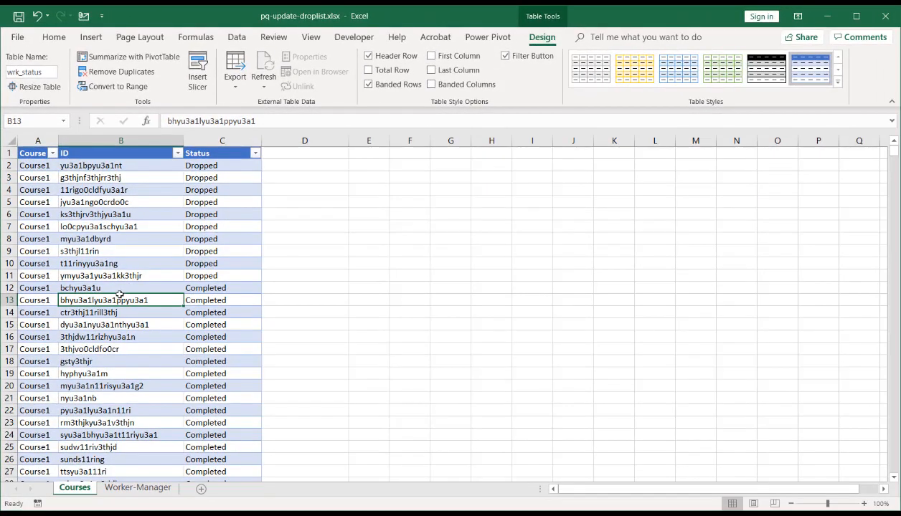
# - Create the wrk_status query from the course status table and load it as a connection only
pyautogui.click(236, 36)
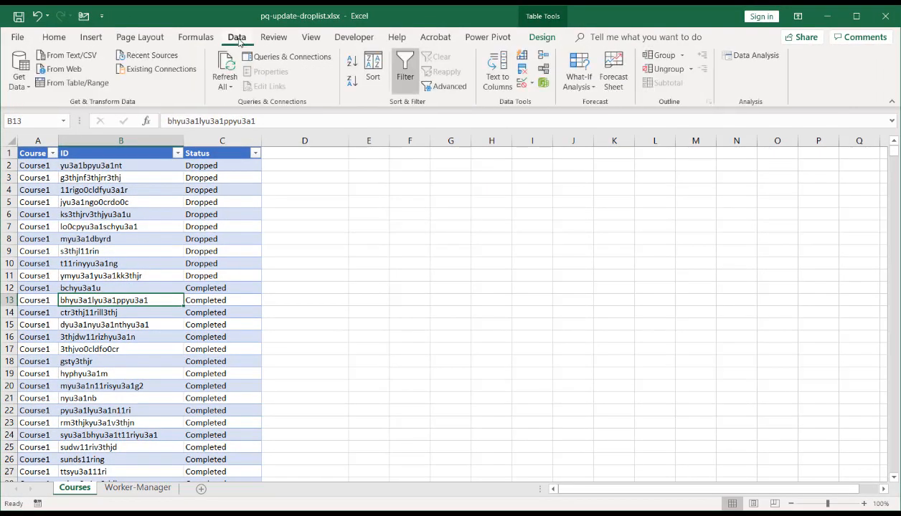
pyautogui.moveTo(286, 56)
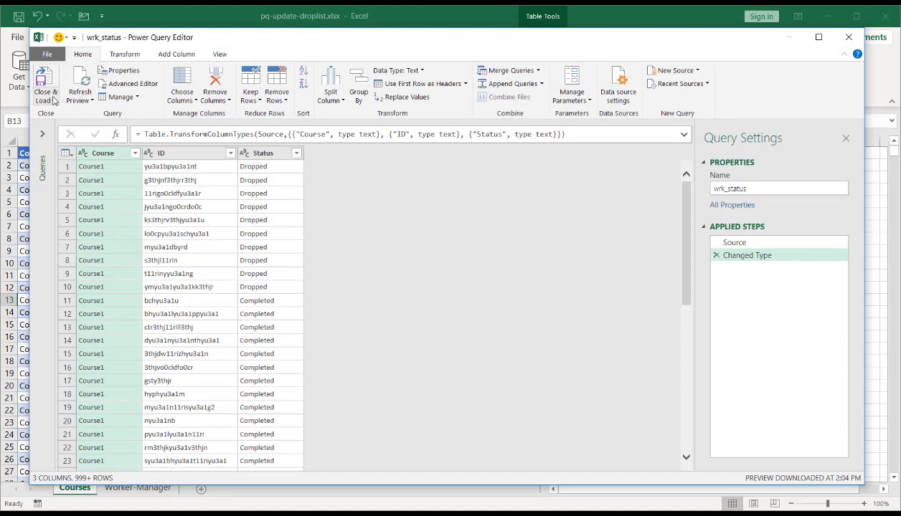
pyautogui.moveTo(46, 85)
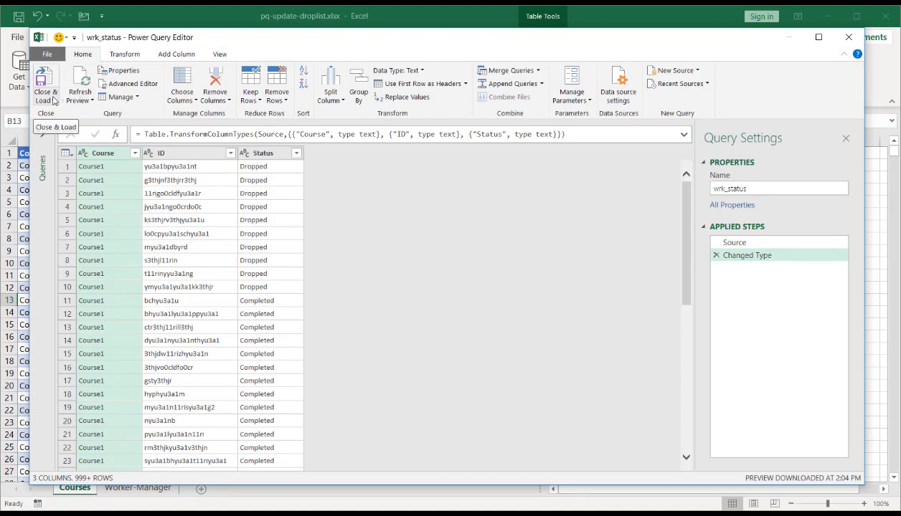
pyautogui.click(46, 86)
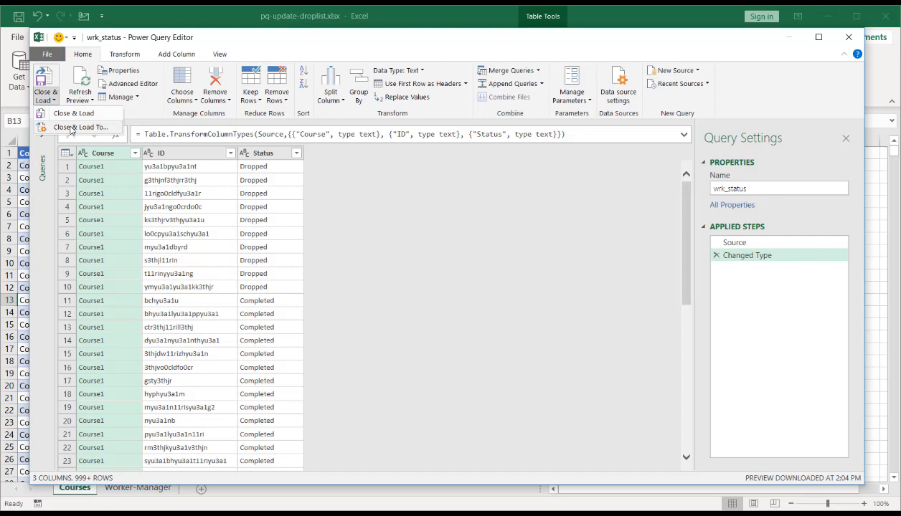
pyautogui.moveTo(81, 127)
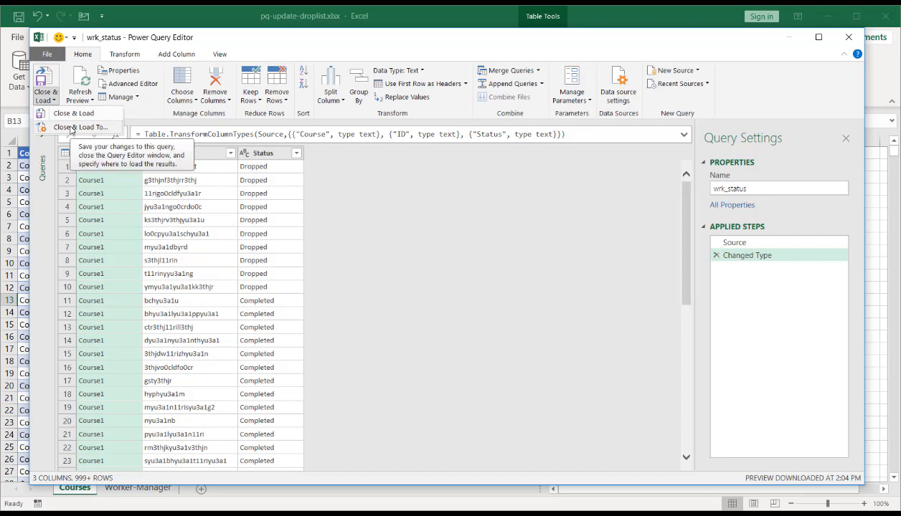
pyautogui.click(81, 126)
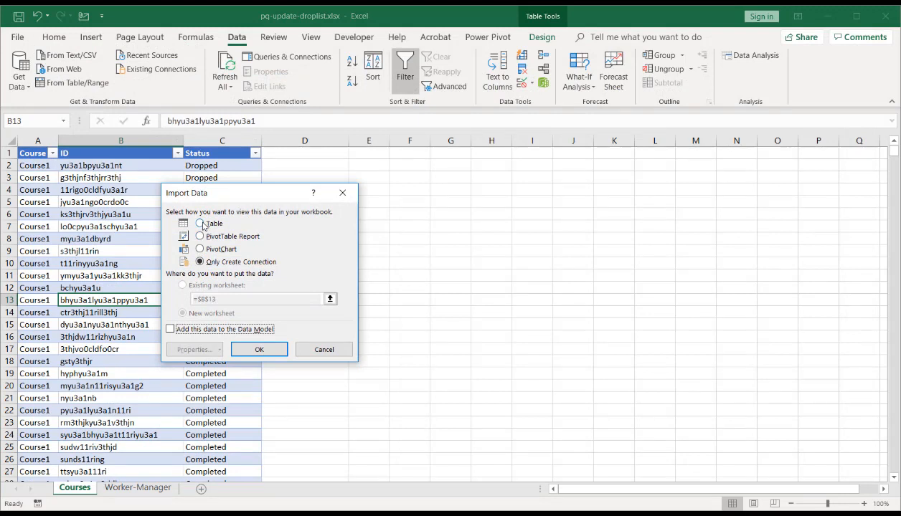
pyautogui.click(200, 261)
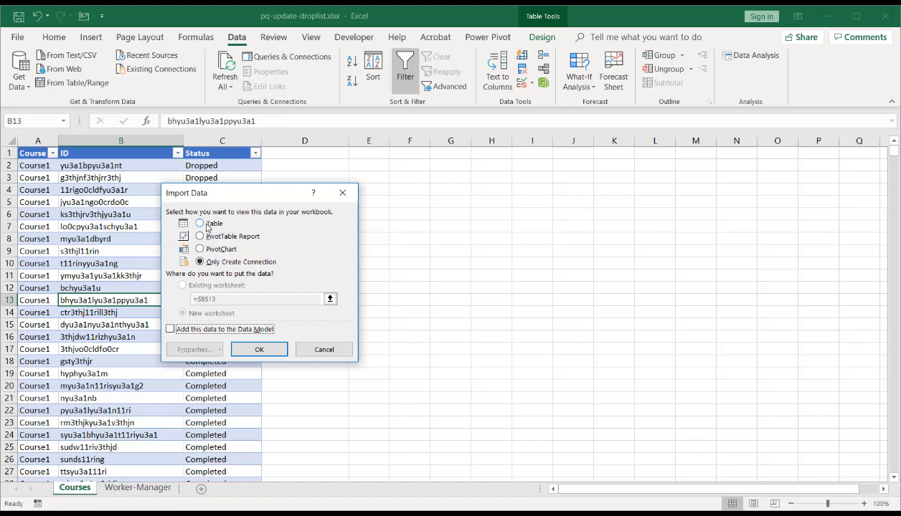
pyautogui.click(199, 261)
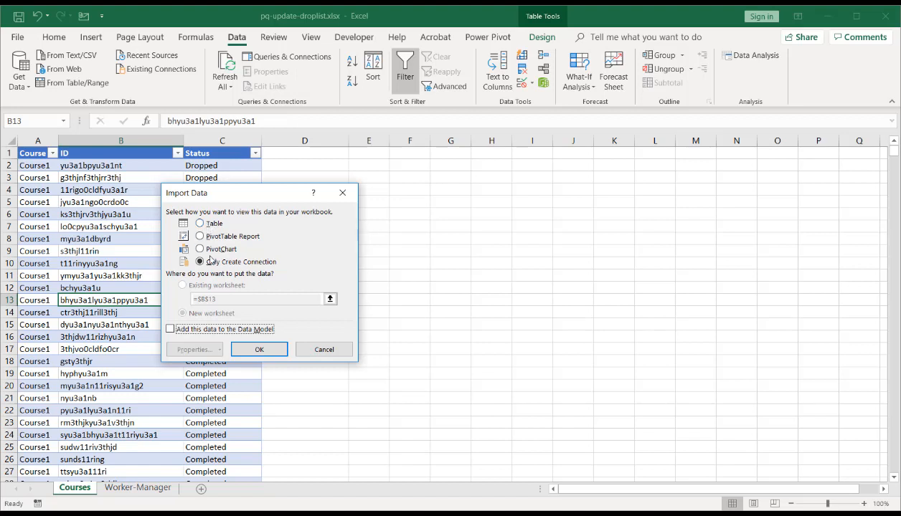
pyautogui.click(200, 262)
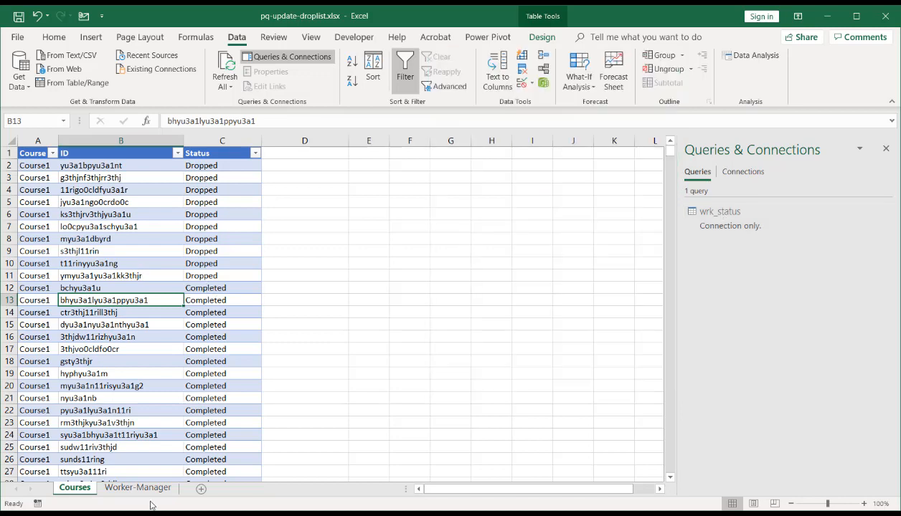
# - Build the wrk_mgr query from the Worker-Manager table and load it as a connection only
pyautogui.click(137, 488)
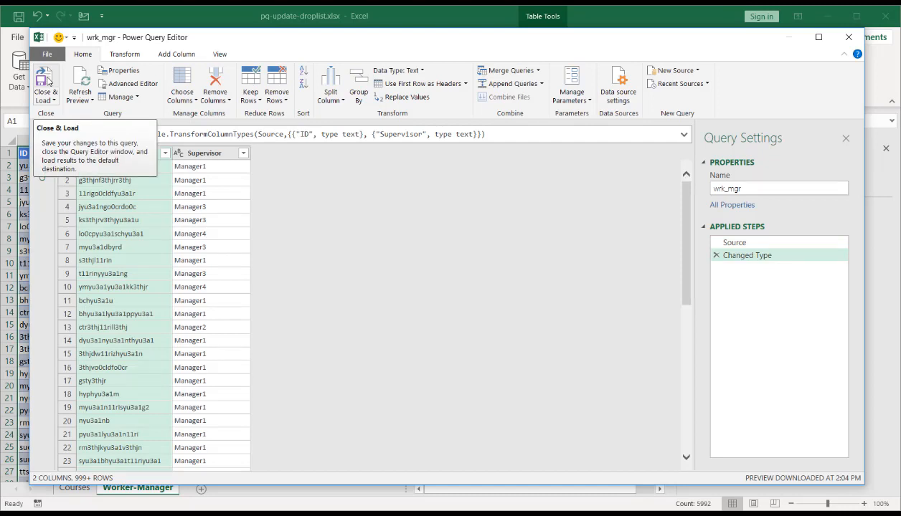
pyautogui.click(45, 85)
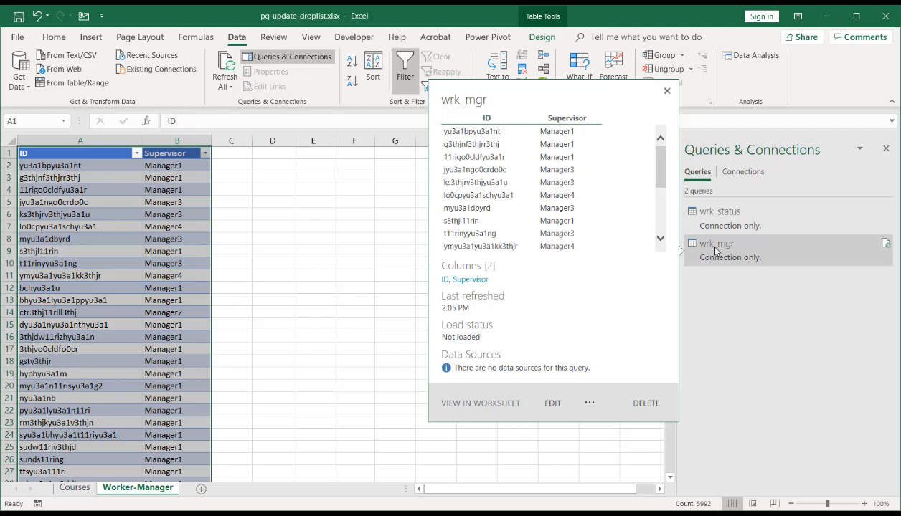
pyautogui.click(667, 90)
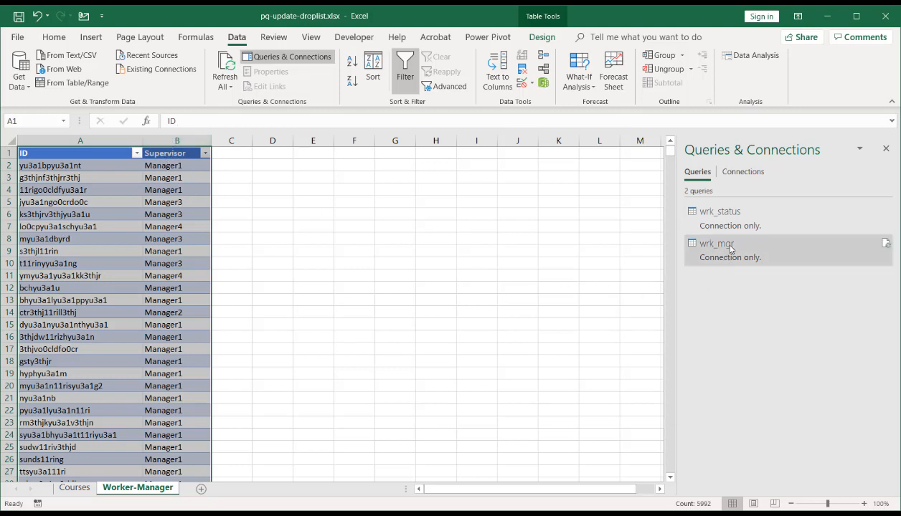
# - Reference wrk_mgr, remove duplicate supervisors, sort them ascending, and name the query mrg_list
pyautogui.rightClick(715, 244)
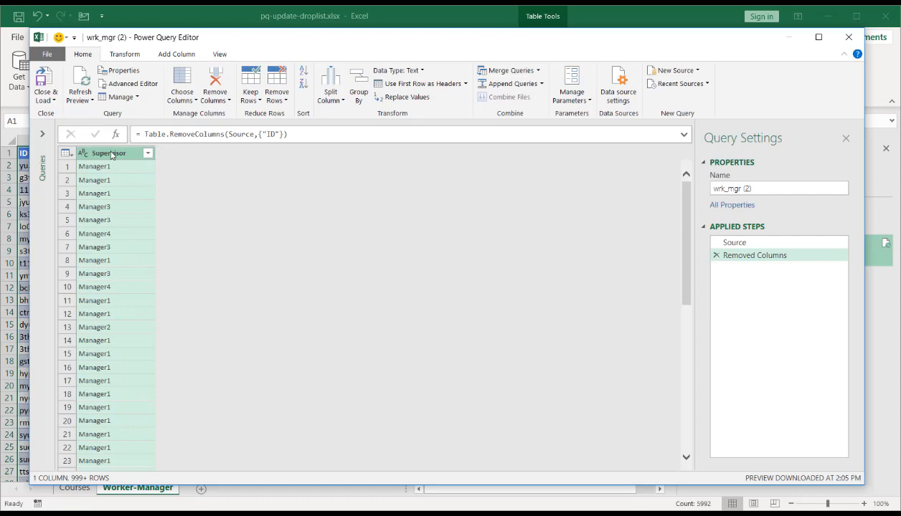
pyautogui.rightClick(108, 153)
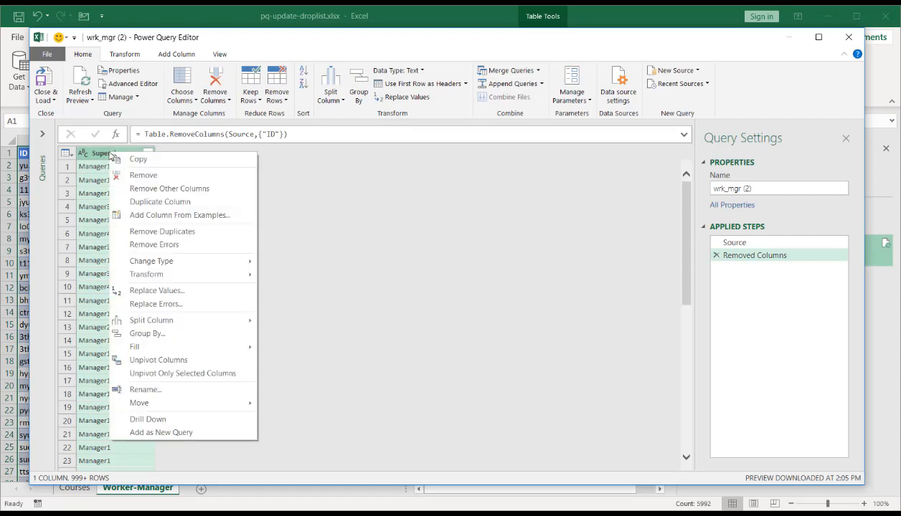
pyautogui.click(162, 231)
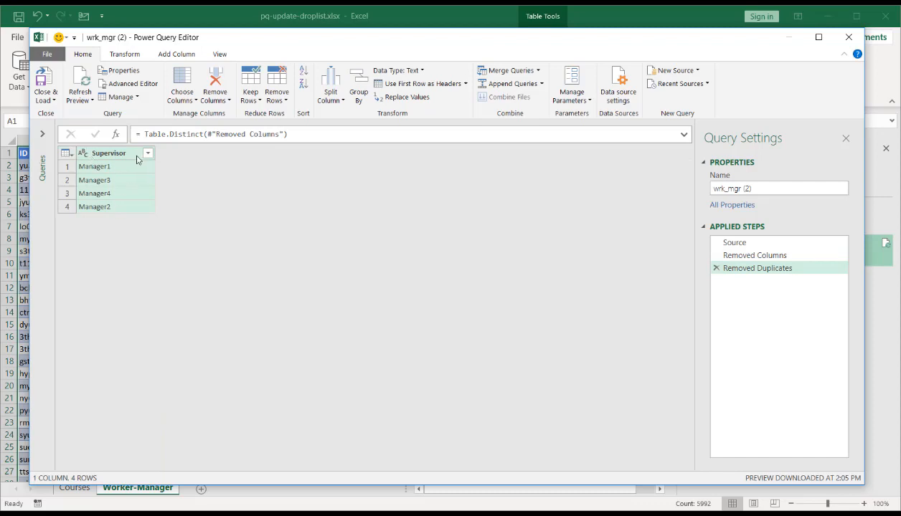
pyautogui.click(147, 153)
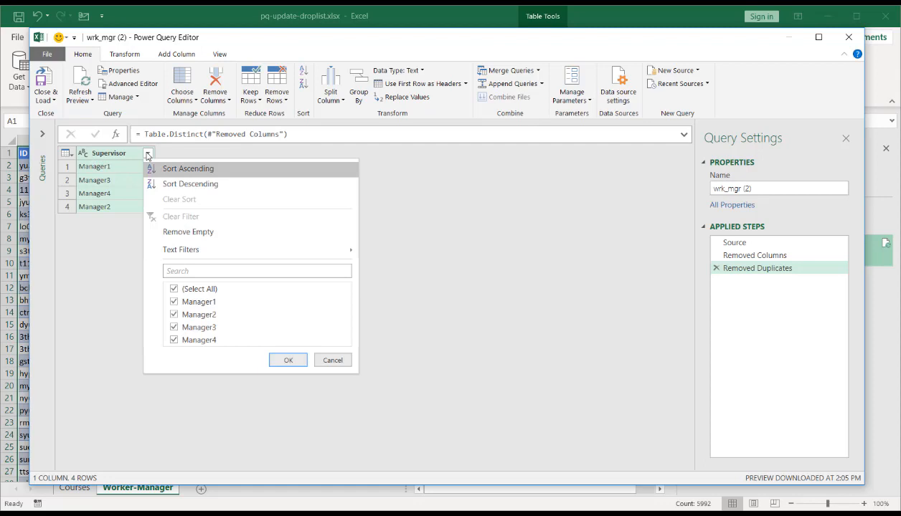
pyautogui.click(188, 168)
pyautogui.write('m')
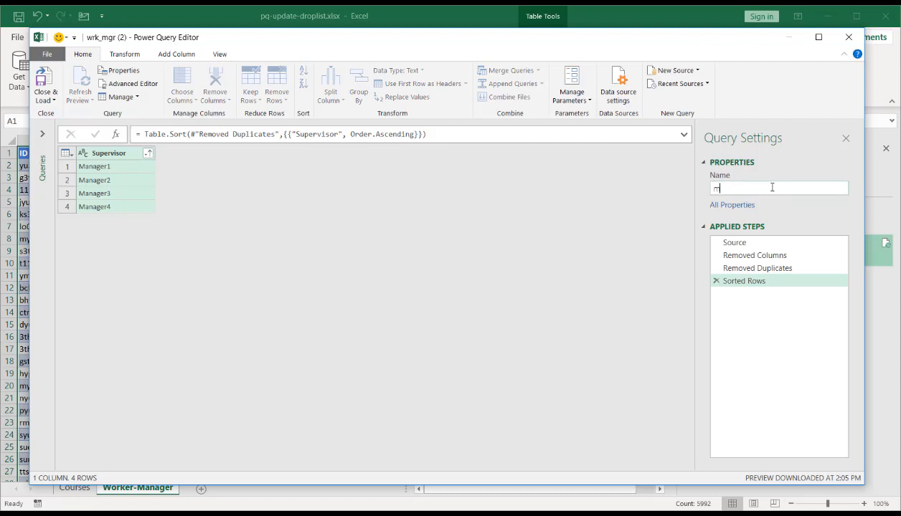
pyautogui.write('rg_list')
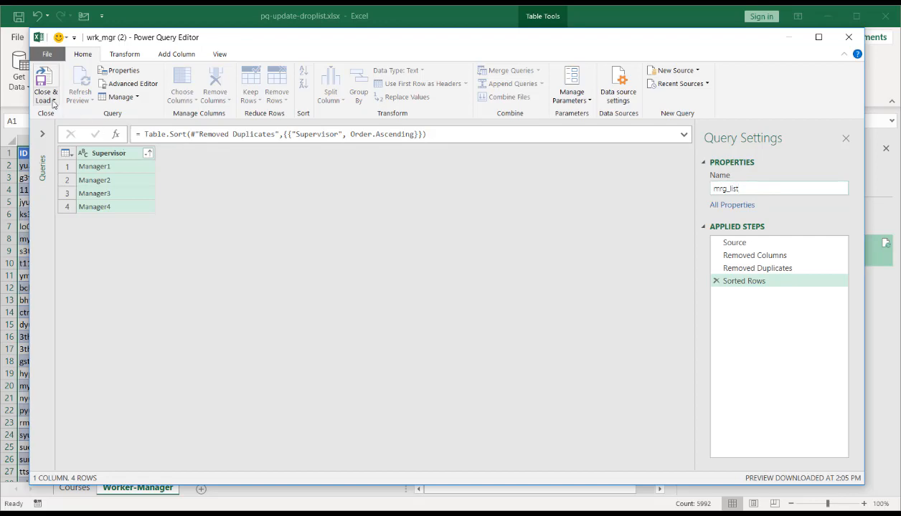
# - Load mrg_list as a table on a new worksheet, then return to the Courses sheet
pyautogui.click(45, 82)
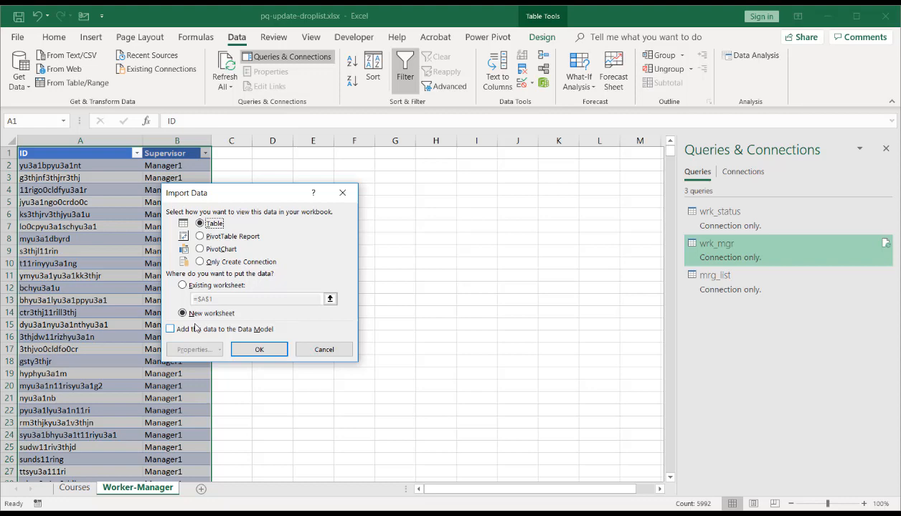
pyautogui.click(259, 350)
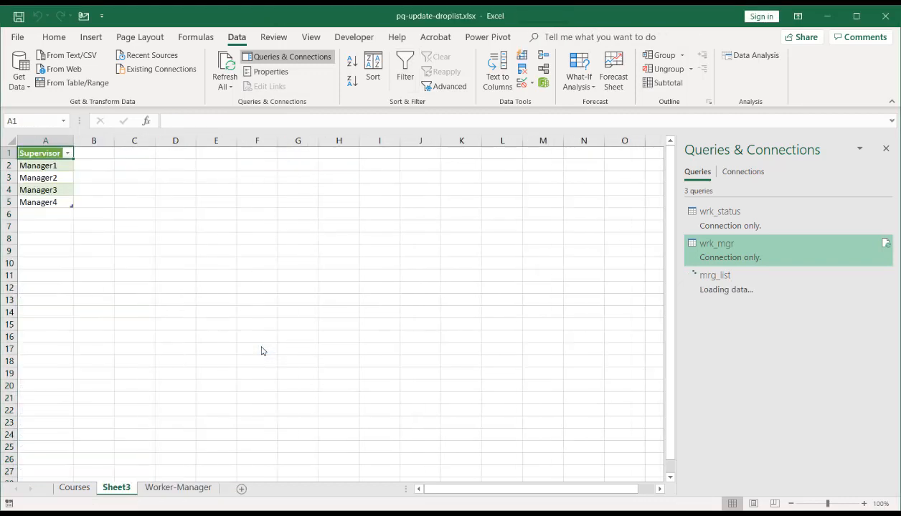
pyautogui.click(37, 165)
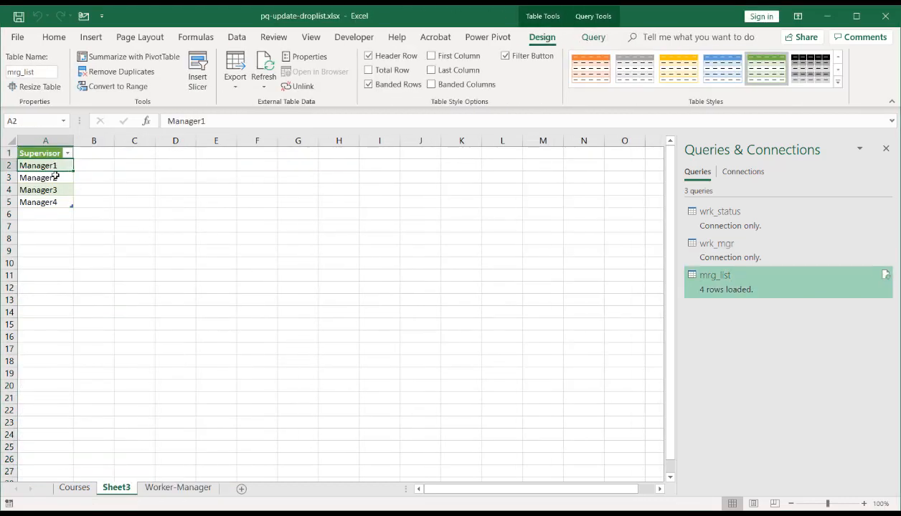
pyautogui.click(45, 202)
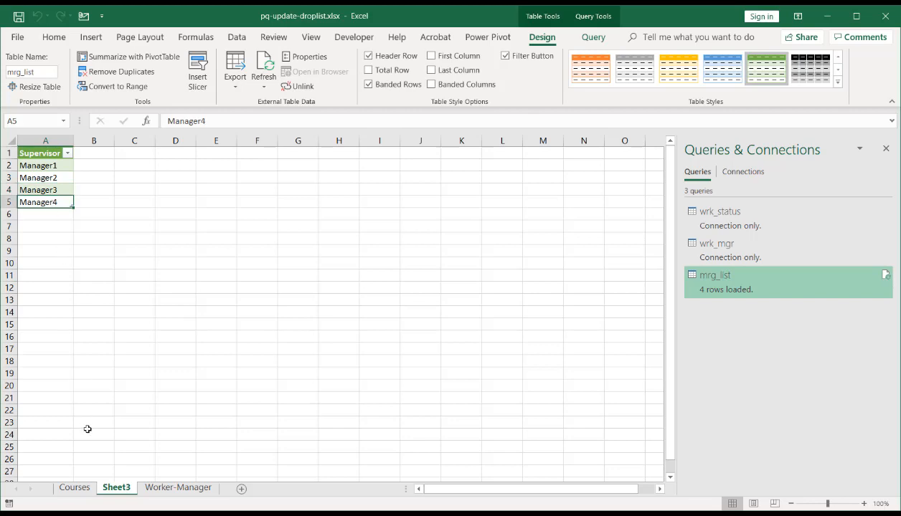
pyautogui.click(74, 487)
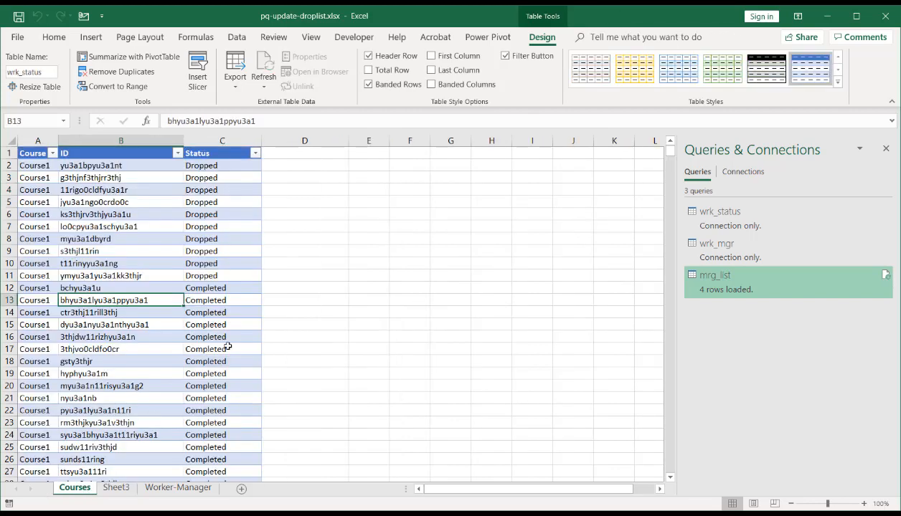
# - Enter 'Make Selection--->' in F1 and autofit column F to the label
pyautogui.click(409, 152)
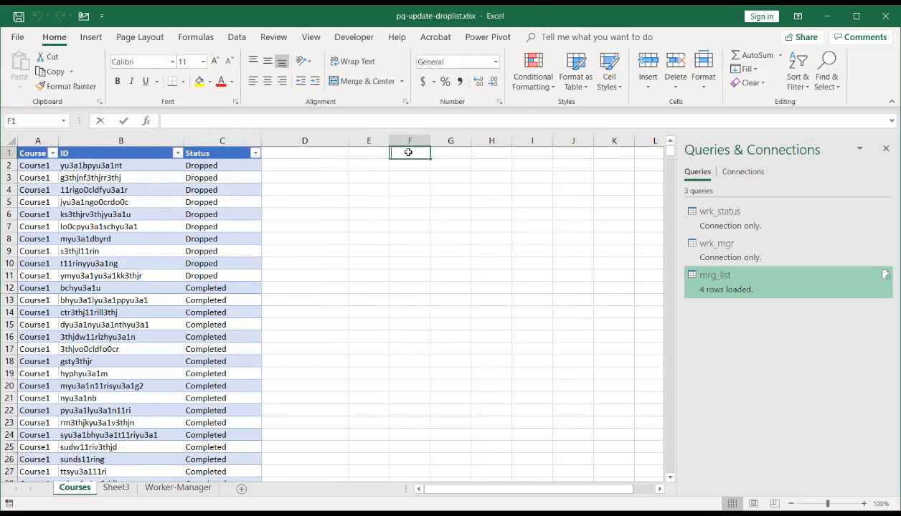
pyautogui.write('En')
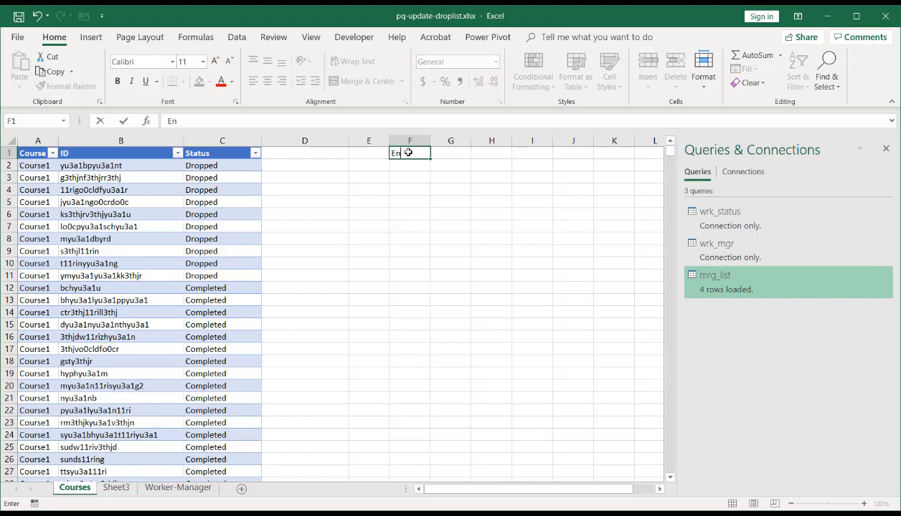
pyautogui.write('Make Selection--->')
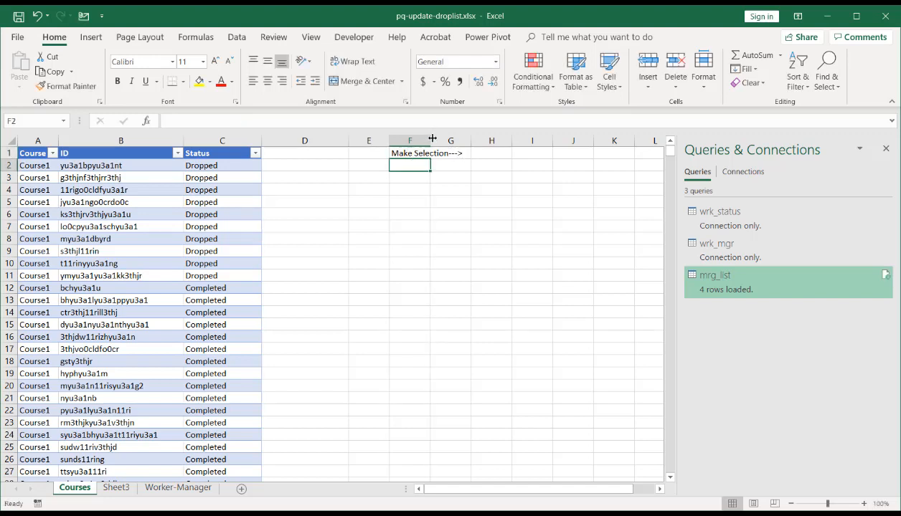
pyautogui.click(486, 152)
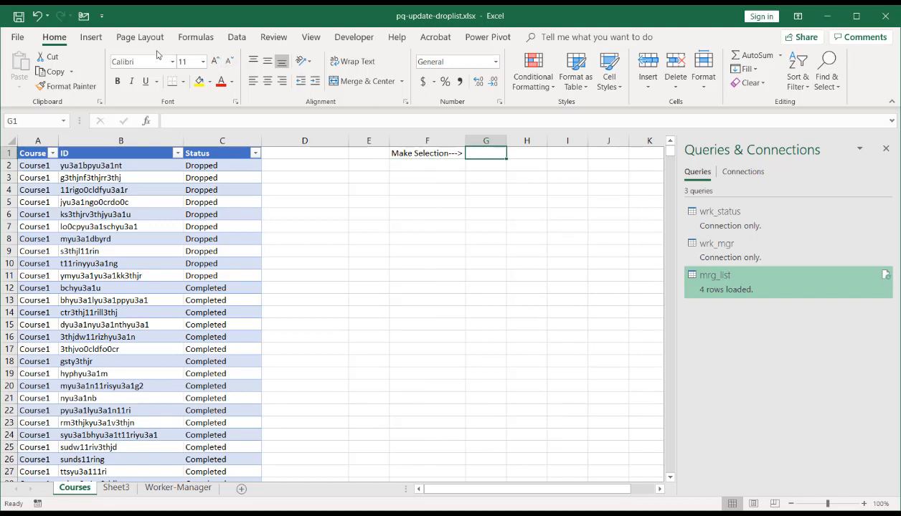
# - Add List data validation to G1 sourced from Sheet3's Manager1–Manager4 cells
pyautogui.click(236, 36)
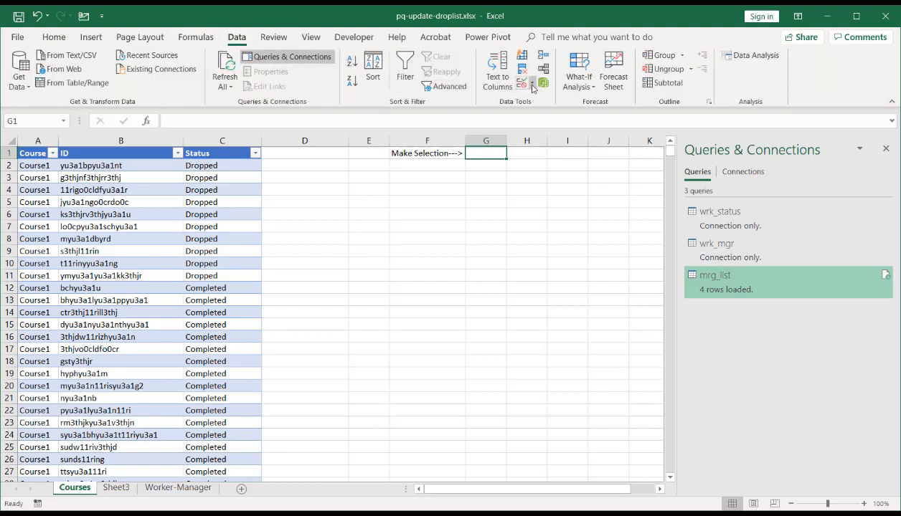
pyautogui.click(523, 84)
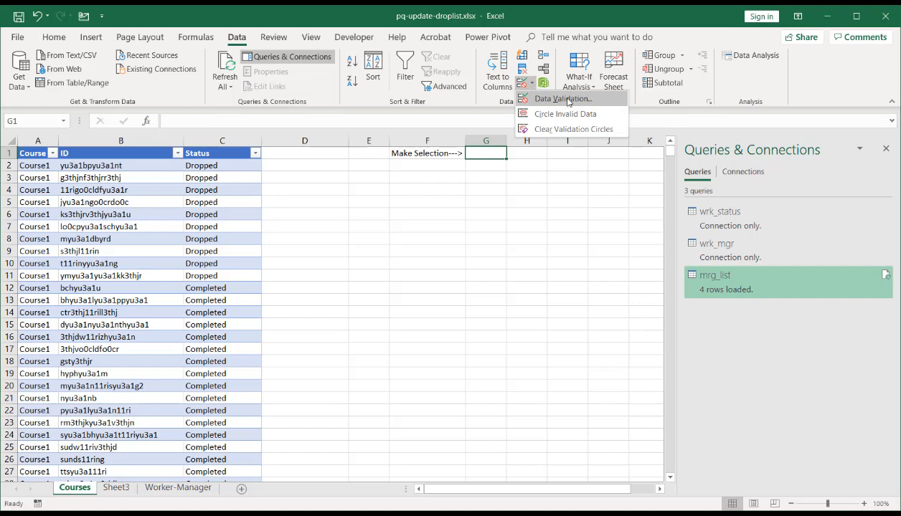
pyautogui.click(562, 98)
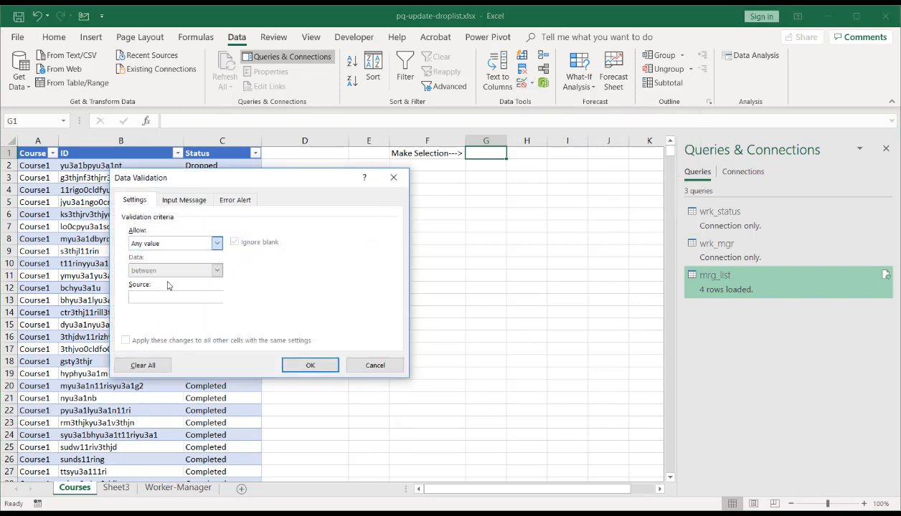
pyautogui.click(174, 243)
pyautogui.write('=')
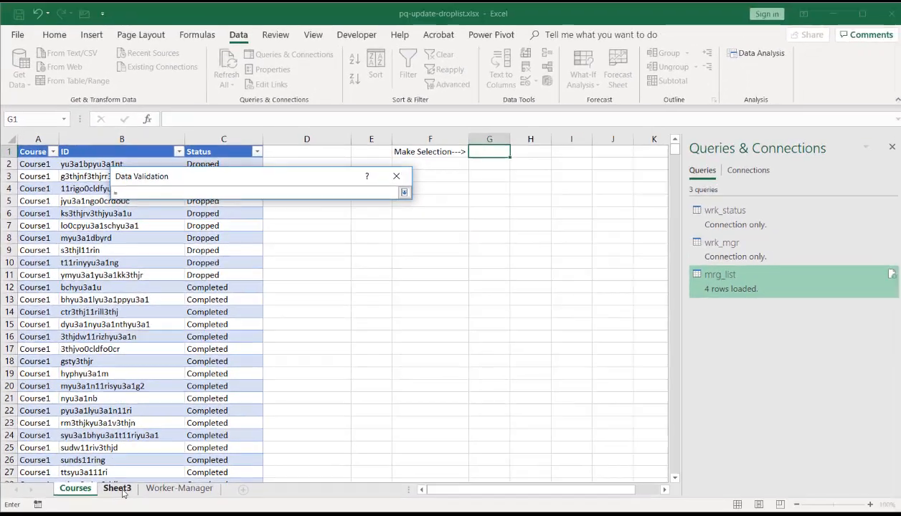
pyautogui.click(116, 488)
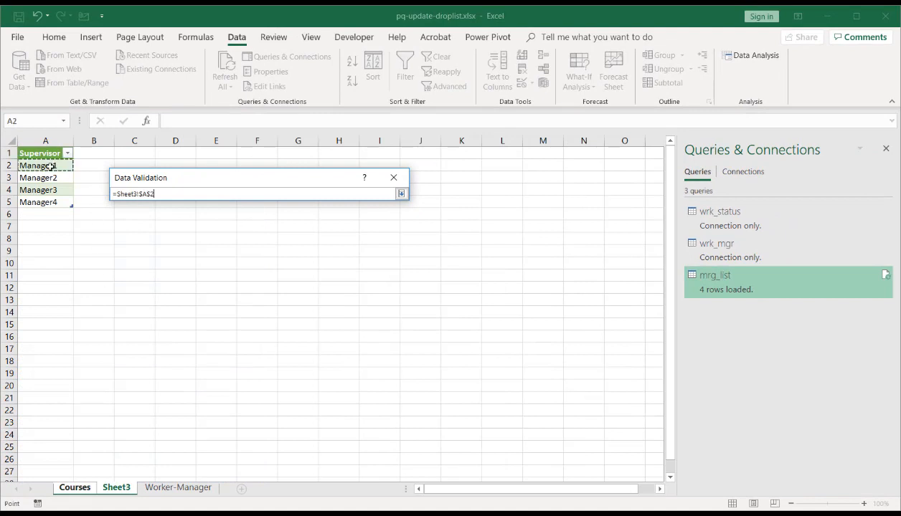
pyautogui.moveTo(45, 165); pyautogui.dragTo(45, 202)
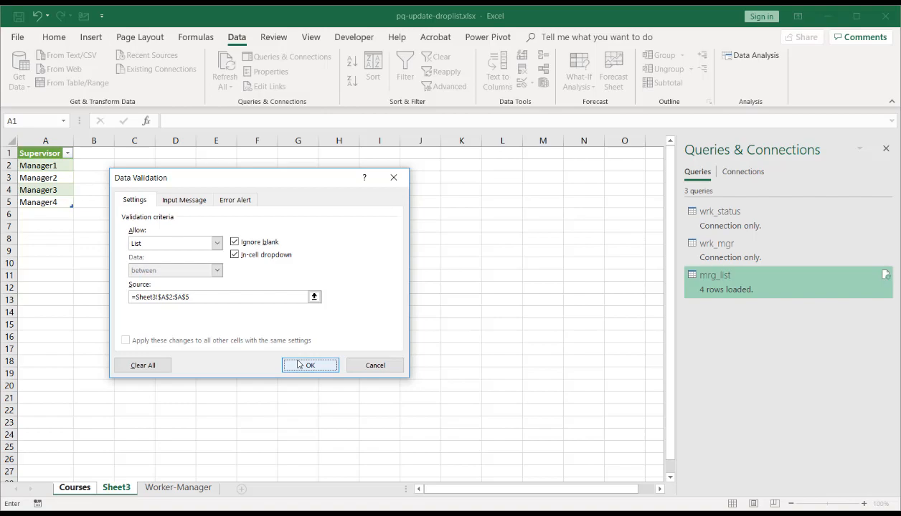
pyautogui.click(309, 365)
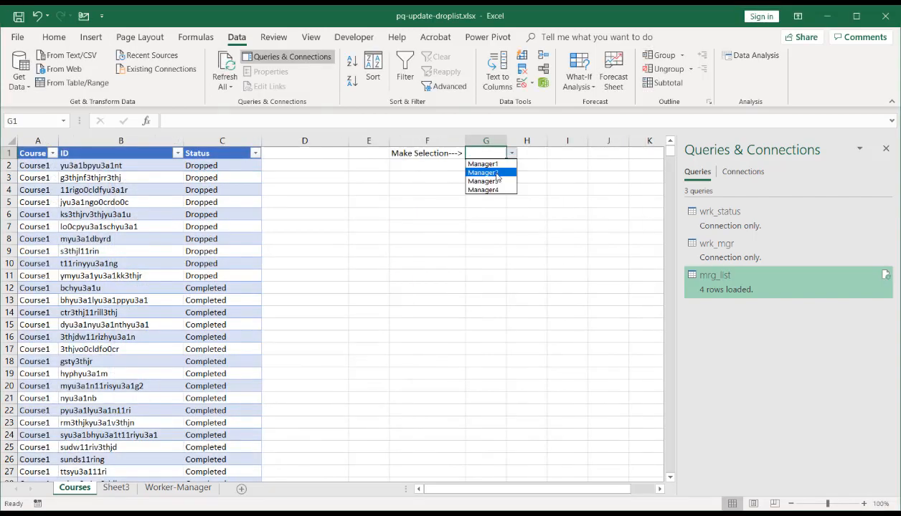
# - Pick Manager2, then Manager3, from the G1 manager dropdown
pyautogui.click(483, 172)
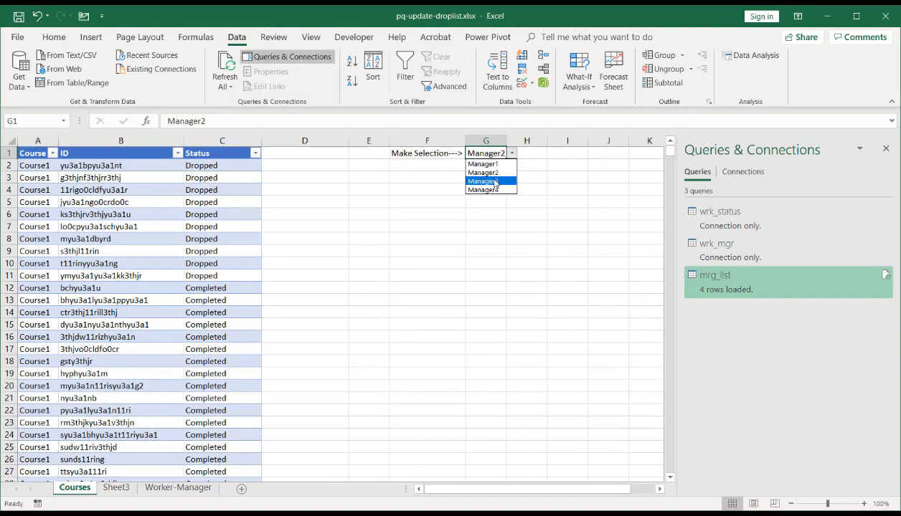
pyautogui.click(483, 181)
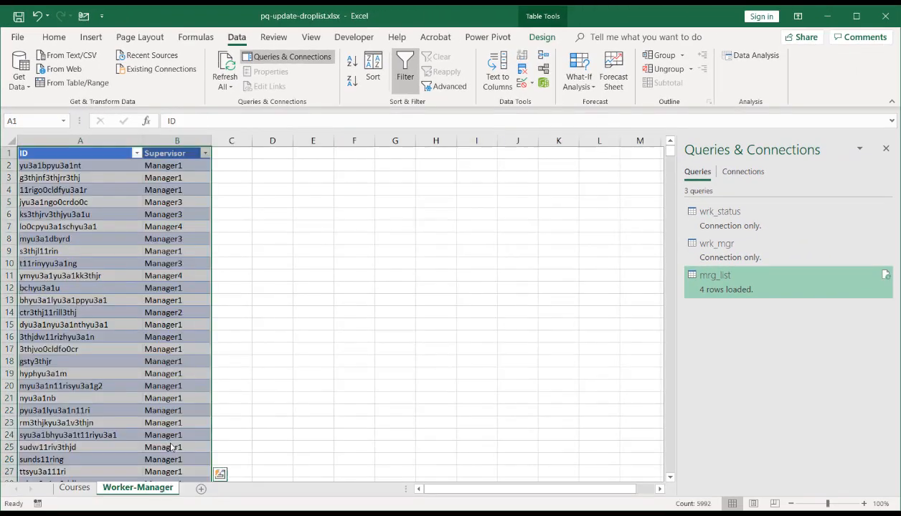
# - Change the first supervisor on Worker-Manager to Manager100 and return to Courses
pyautogui.click(73, 488)
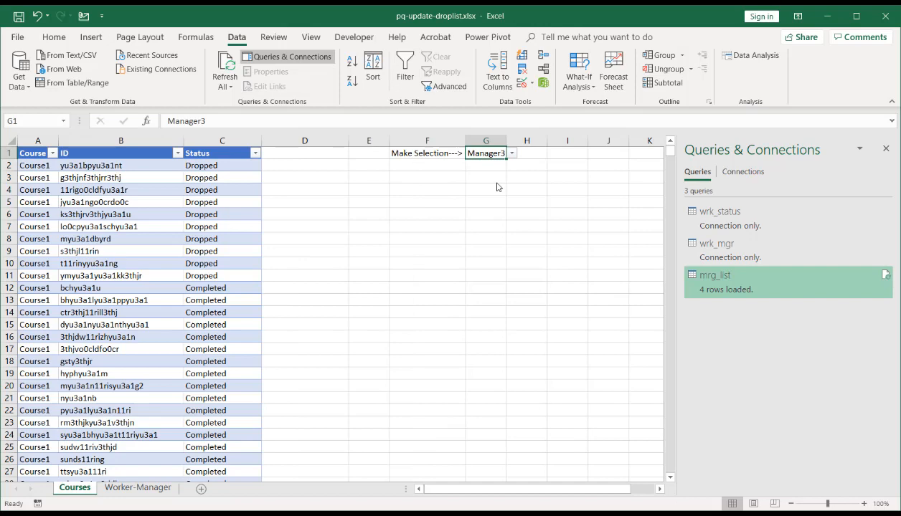
pyautogui.click(137, 488)
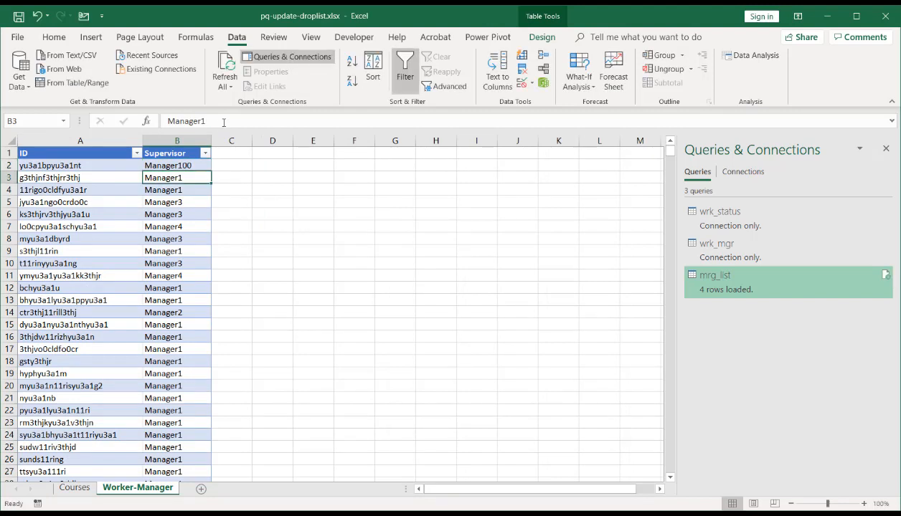
pyautogui.click(74, 487)
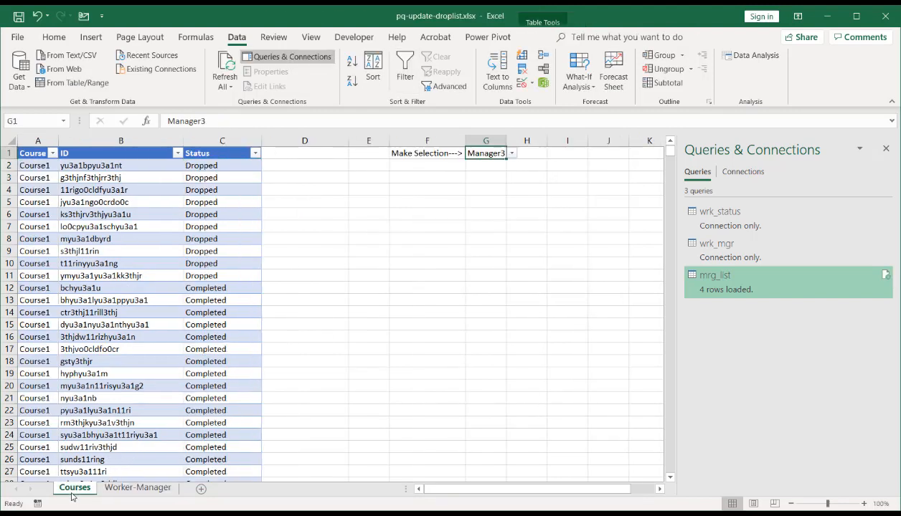
pyautogui.click(510, 152)
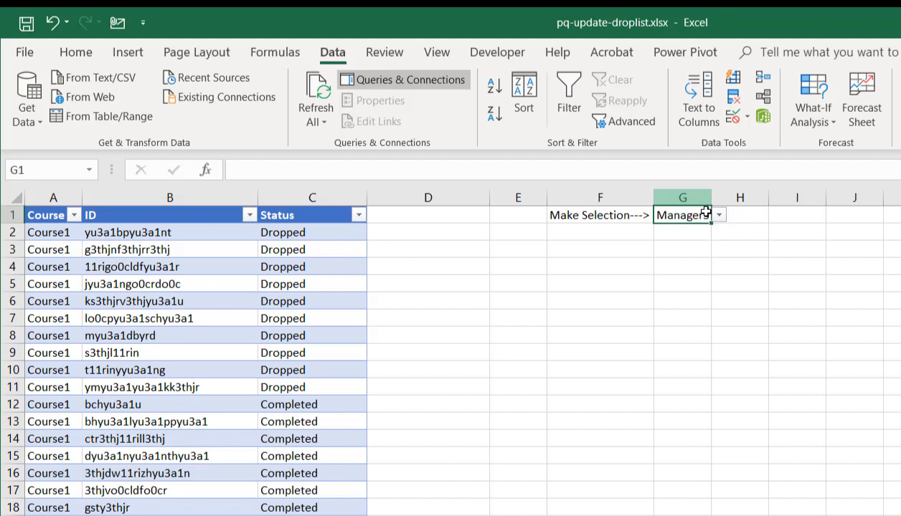
# - Check that the G1 dropdown offers Manager100, then choose Manager2
pyautogui.click(681, 215)
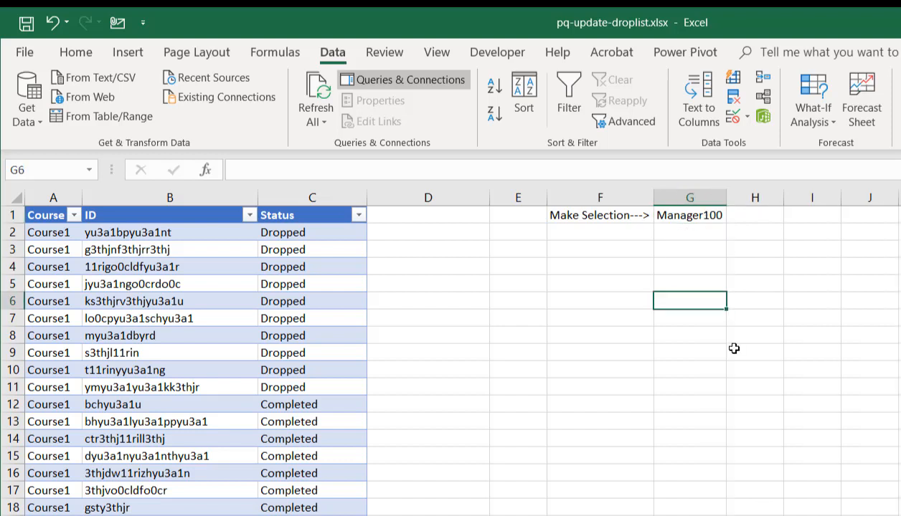
pyautogui.click(733, 215)
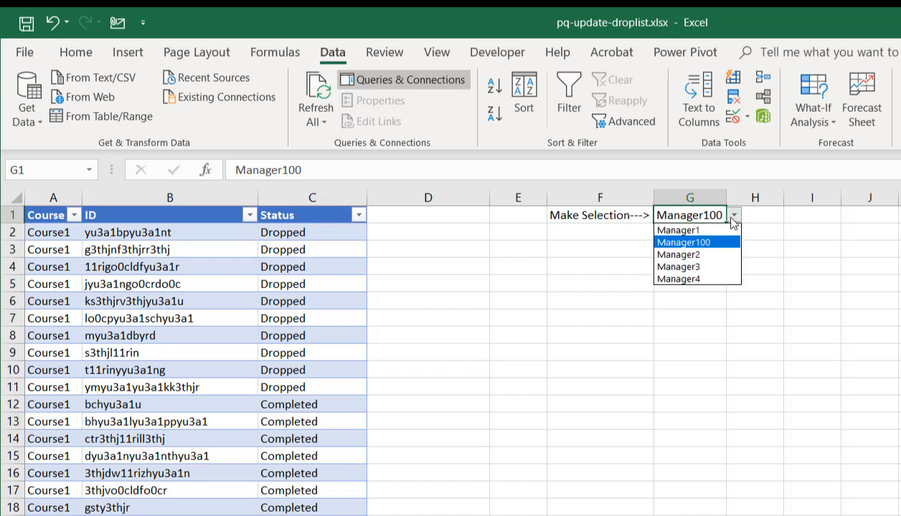
pyautogui.click(677, 254)
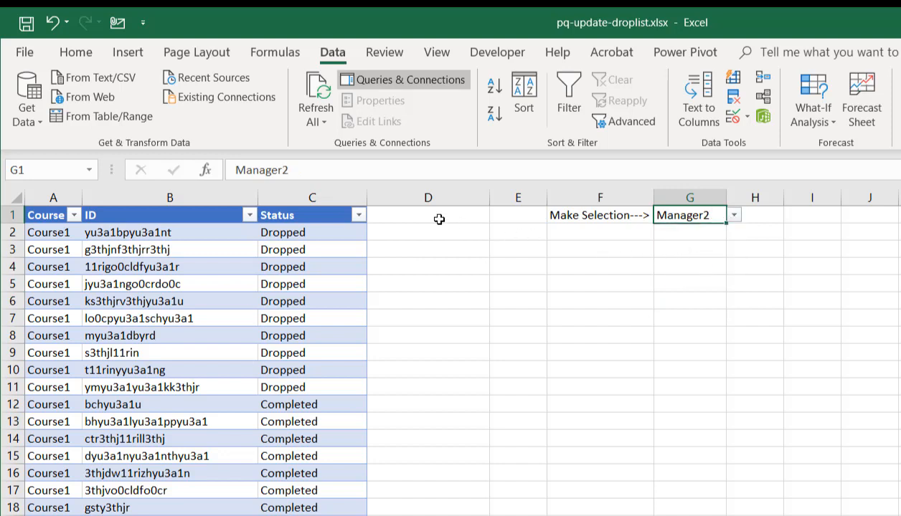
pyautogui.moveTo(394, 214)
pyautogui.write('Match')
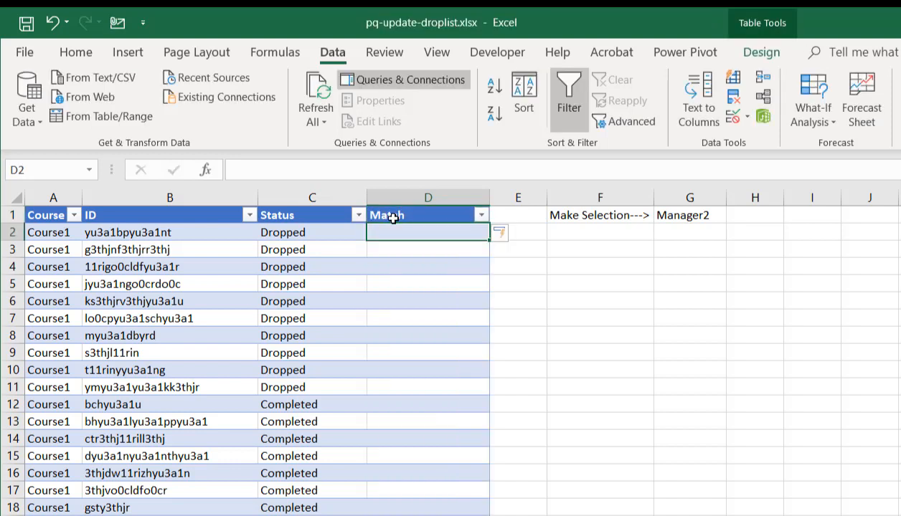
# - Enter =VLOOKUP(B2,'Worker-Manager'!A:B,2,0) in D2 under the Match header
pyautogui.write('=')
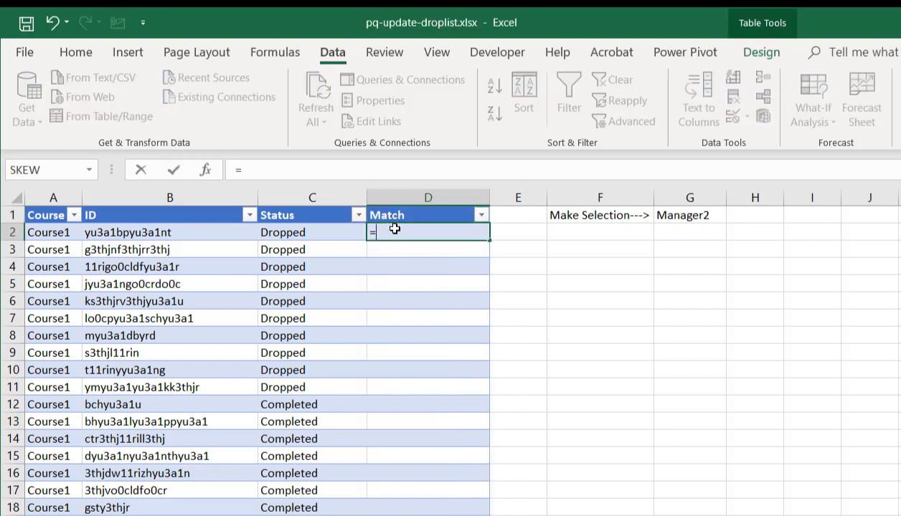
pyautogui.click(169, 233)
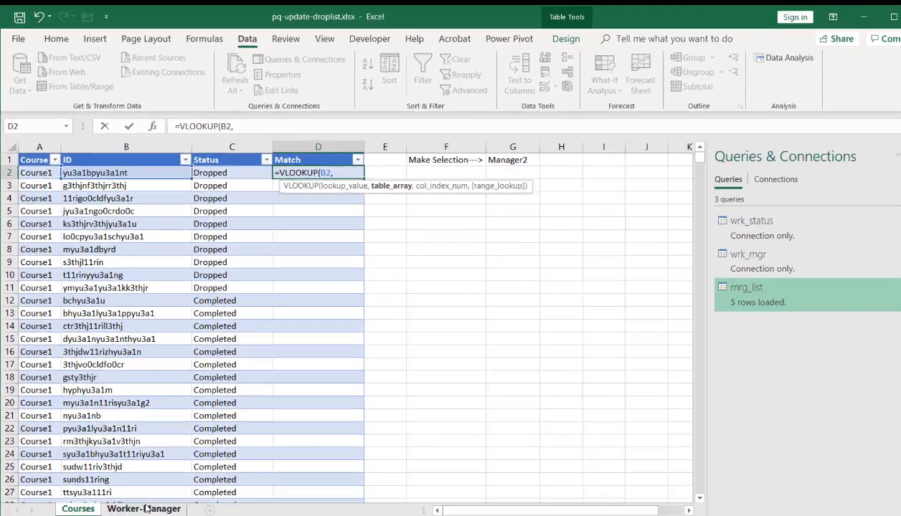
pyautogui.click(144, 509)
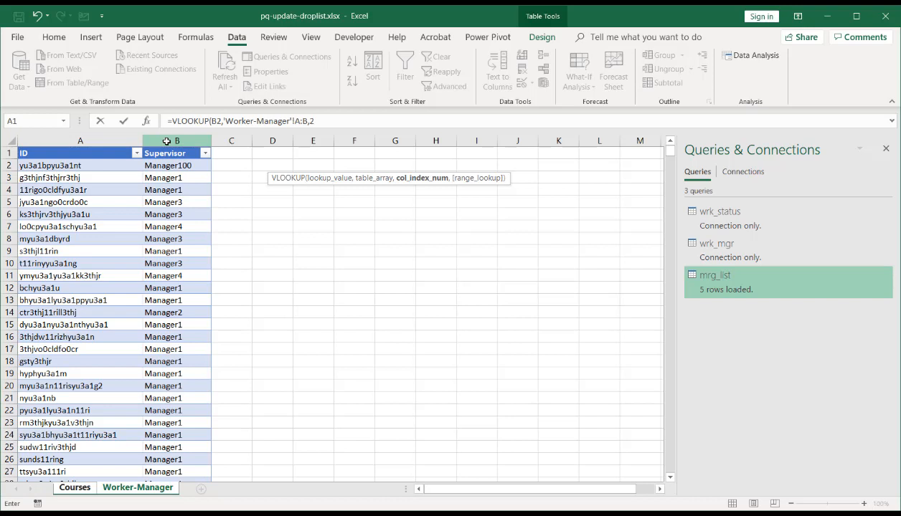
pyautogui.write('0)')
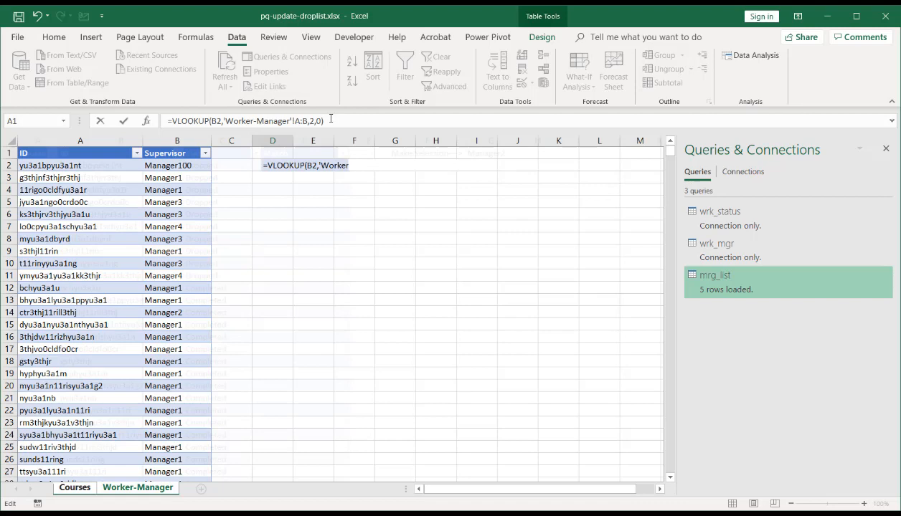
pyautogui.click(74, 488)
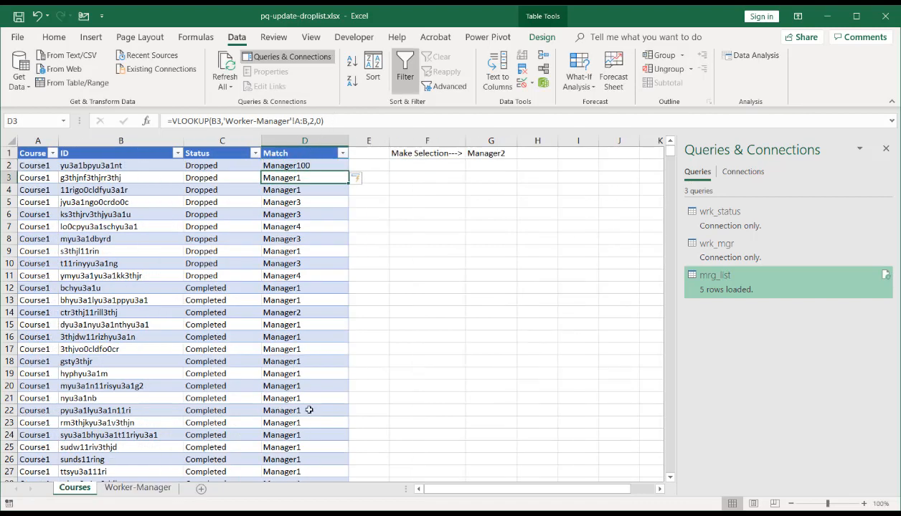
# - Extend the D2 formula with =$G$1 to compare against the chosen manager
pyautogui.click(305, 165)
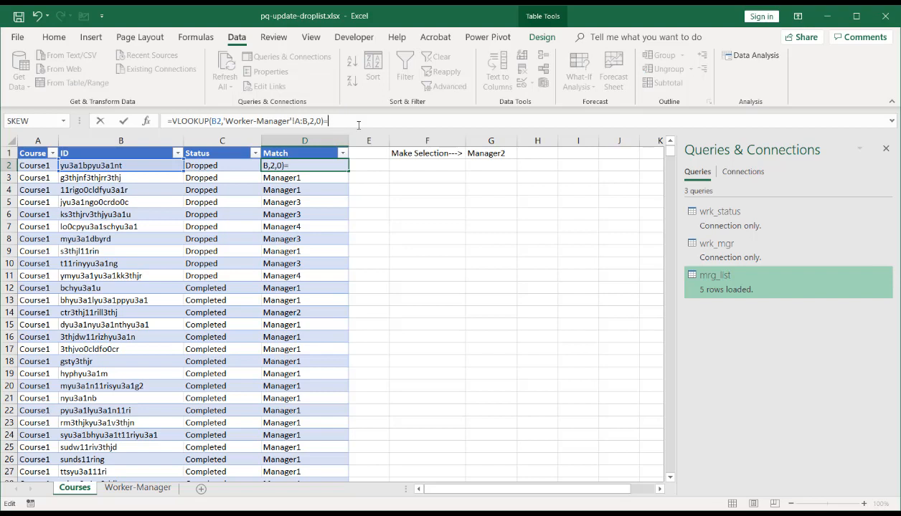
pyautogui.click(491, 152)
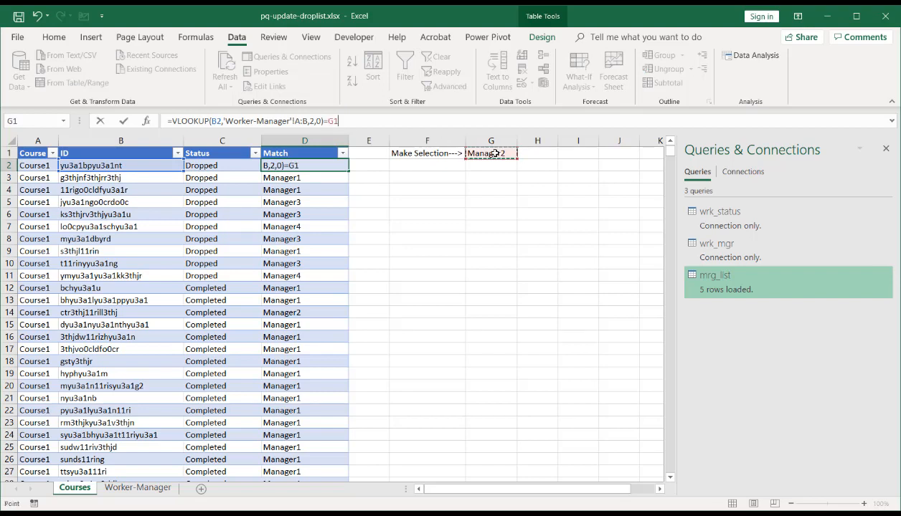
pyautogui.press('f4')
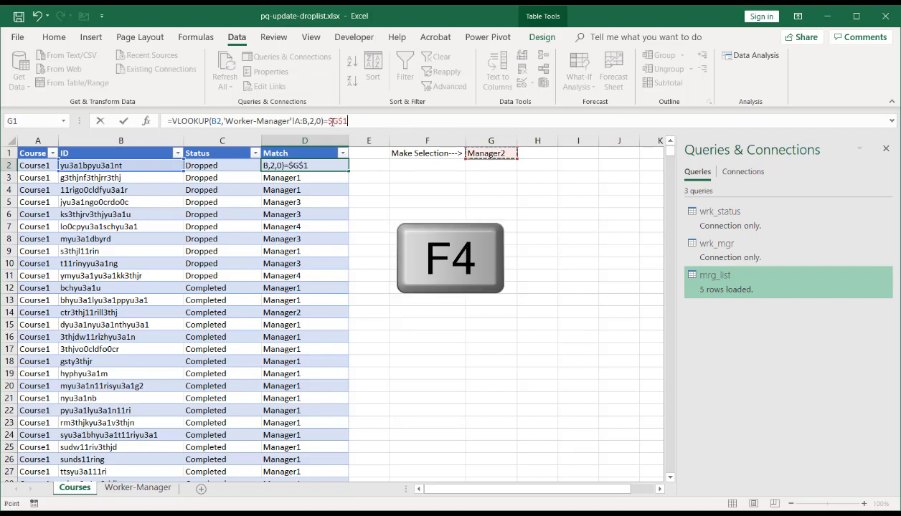
pyautogui.press('f4')
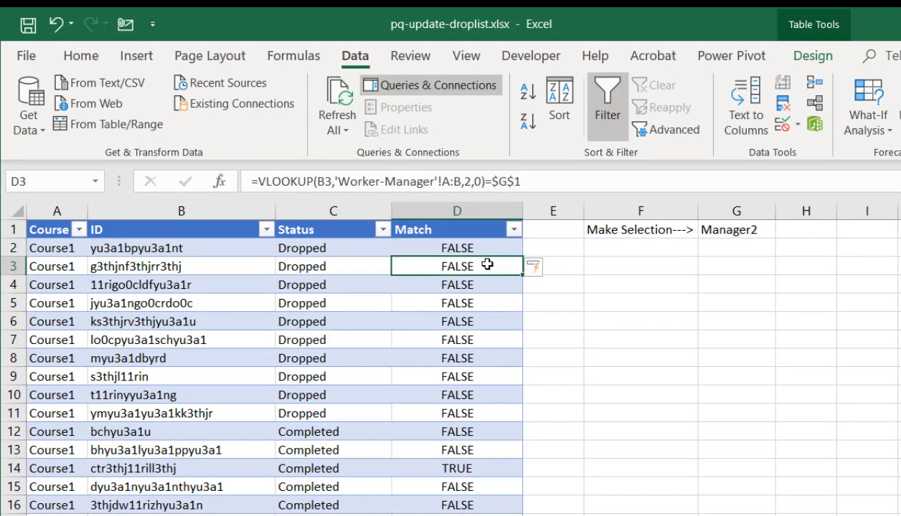
# - Review the Match formulas in rows 4–5, then pick Manager100 in the G1 dropdown
pyautogui.click(456, 303)
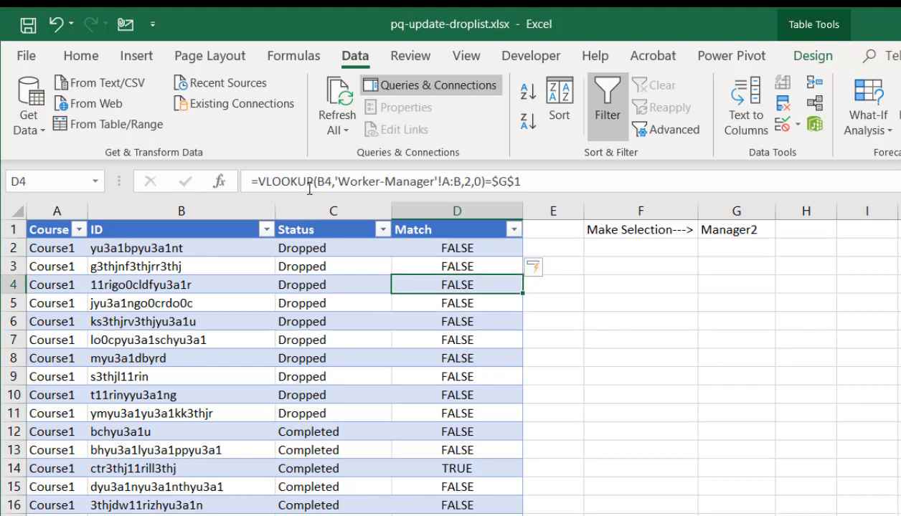
pyautogui.click(456, 303)
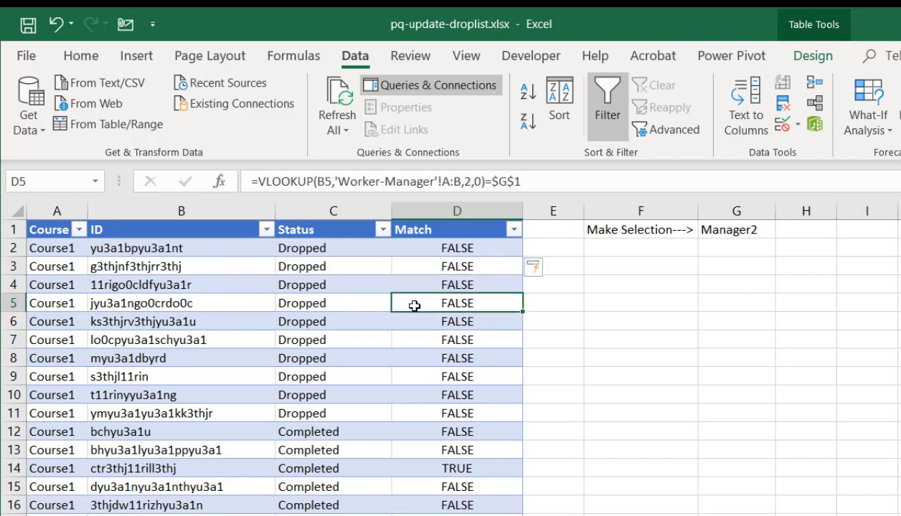
pyautogui.click(457, 321)
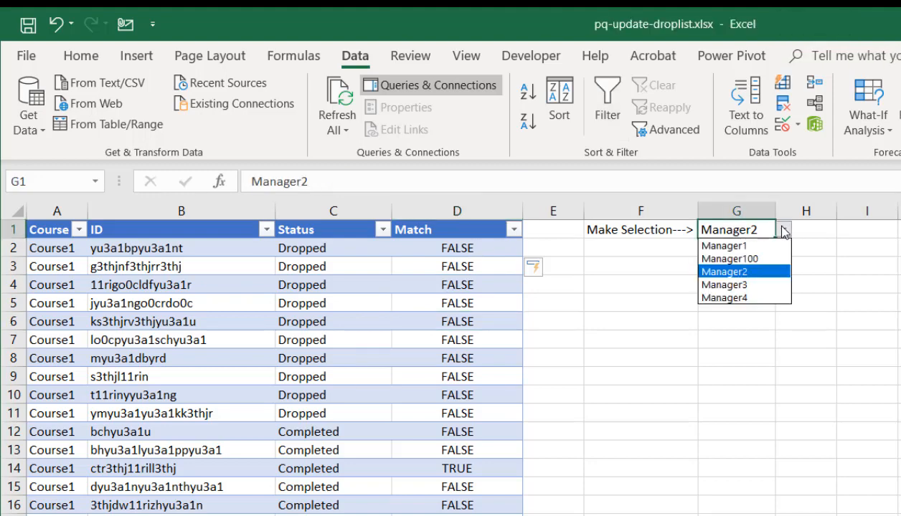
pyautogui.click(729, 258)
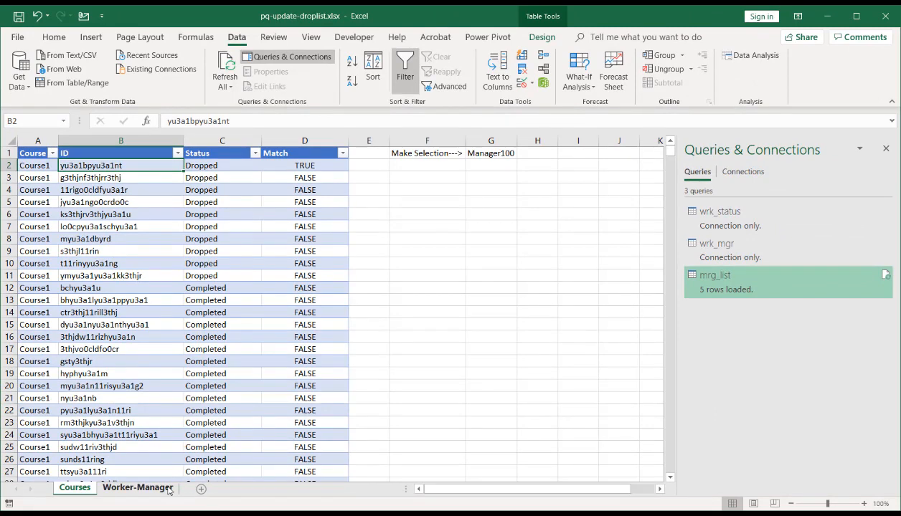
# - Change the first worker's supervisor on Worker-Manager from Manager100 back to Manager1
pyautogui.click(138, 488)
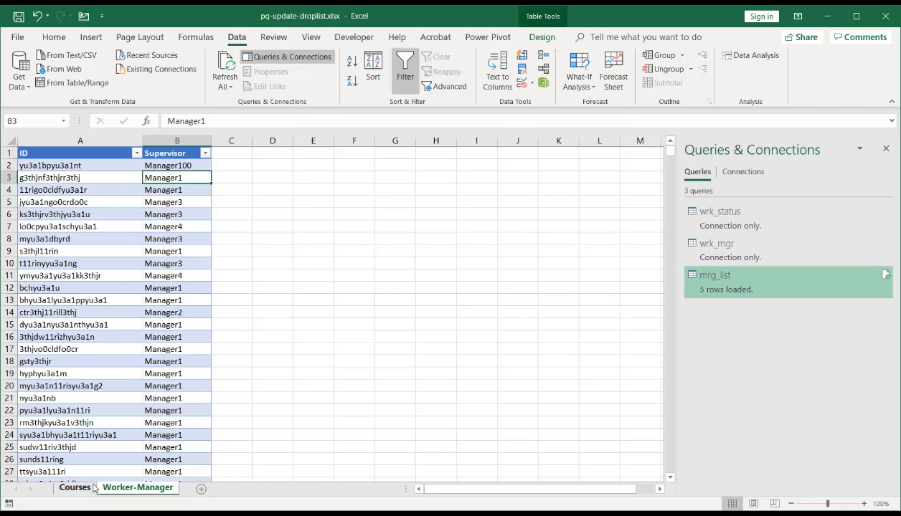
pyautogui.click(138, 488)
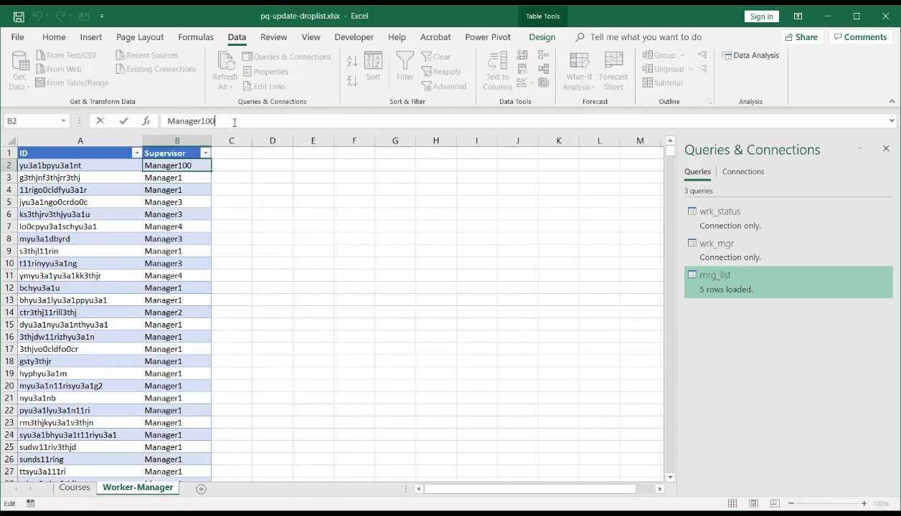
pyautogui.press('Backspace')
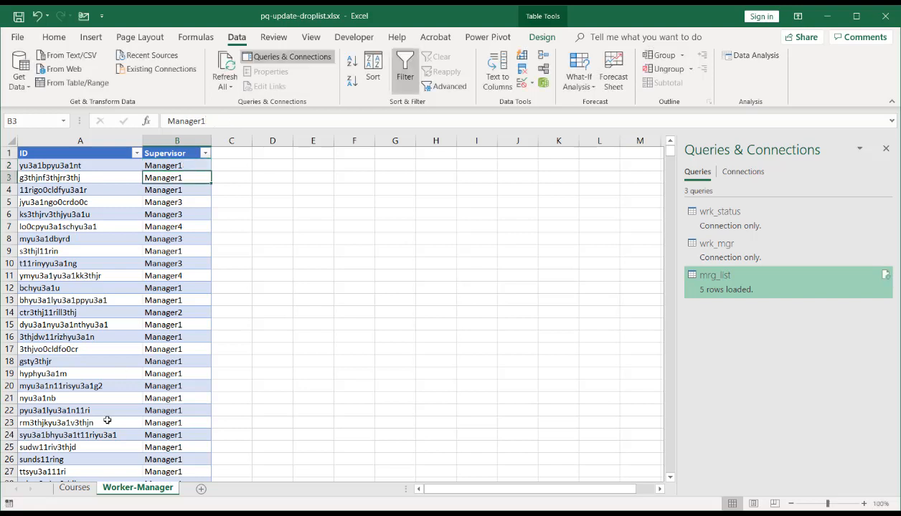
pyautogui.click(74, 487)
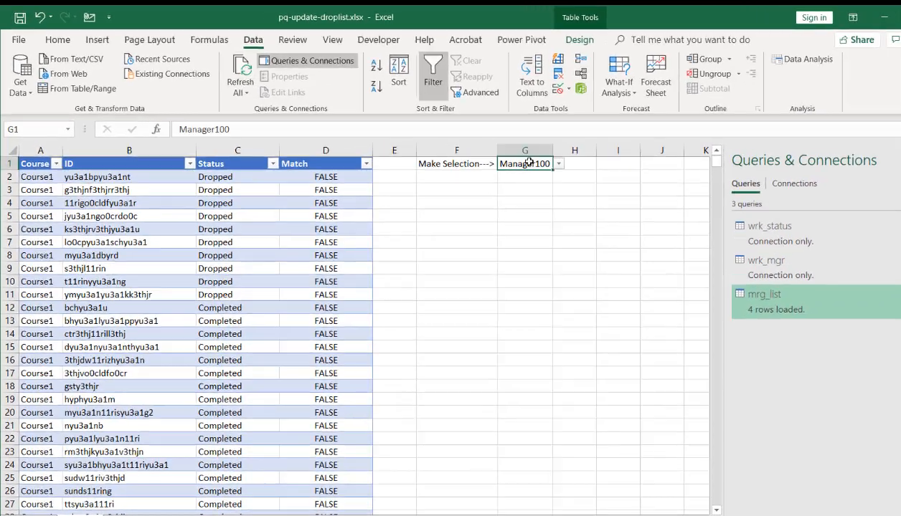
pyautogui.write('Manager1')
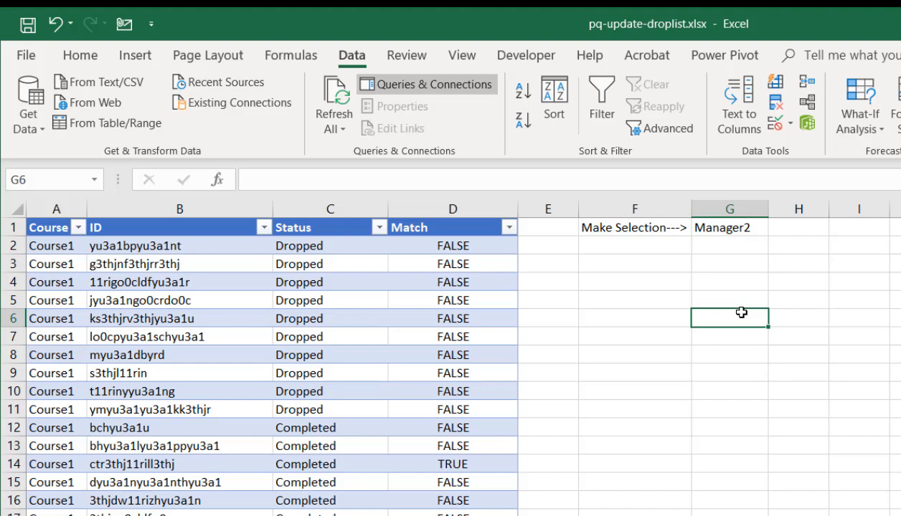
# - Confirm the G1 dropdown lists only Manager1–Manager4, then go to Worker-Manager
pyautogui.click(729, 226)
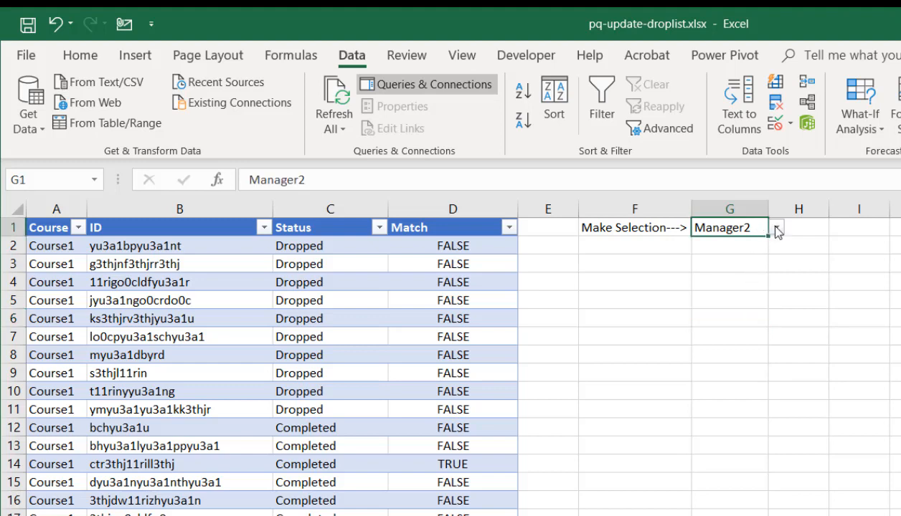
pyautogui.click(776, 227)
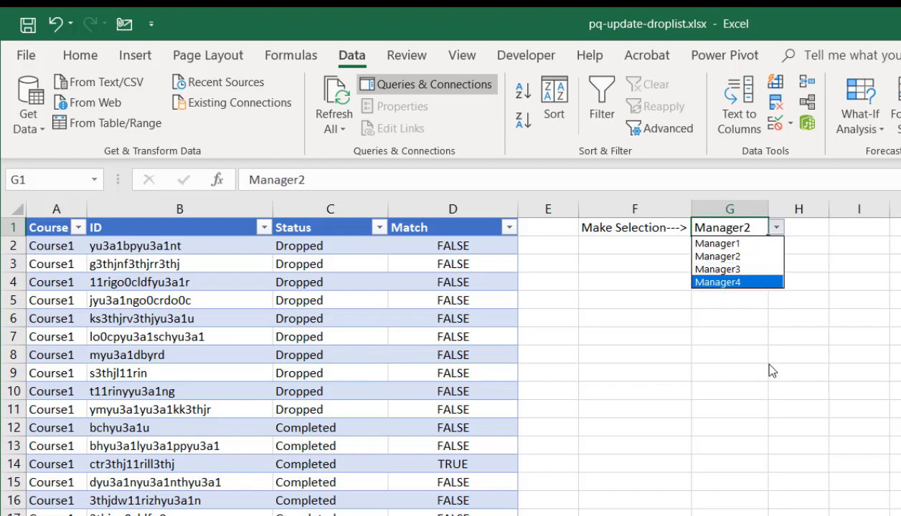
pyautogui.click(729, 227)
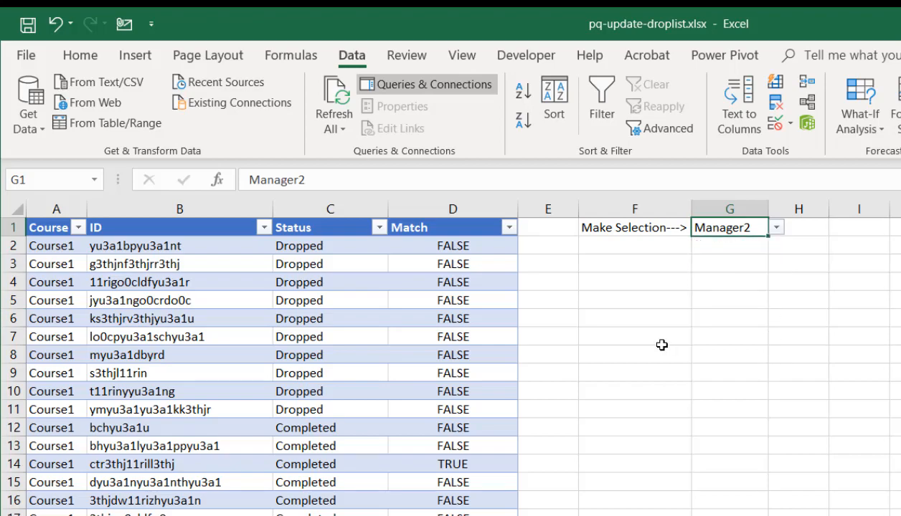
pyautogui.click(426, 84)
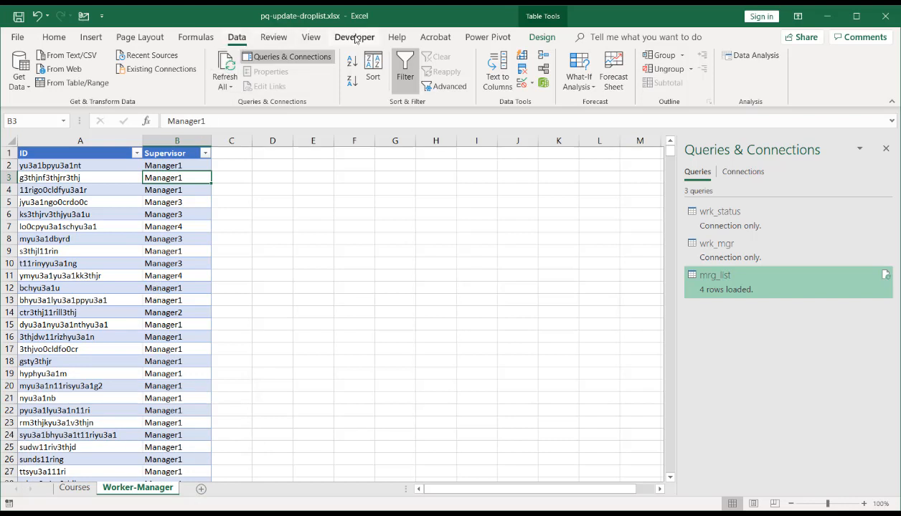
# - Set Sheet3's Visible property to 2 - xlSheetVeryHidden in the VBA editor
pyautogui.click(354, 37)
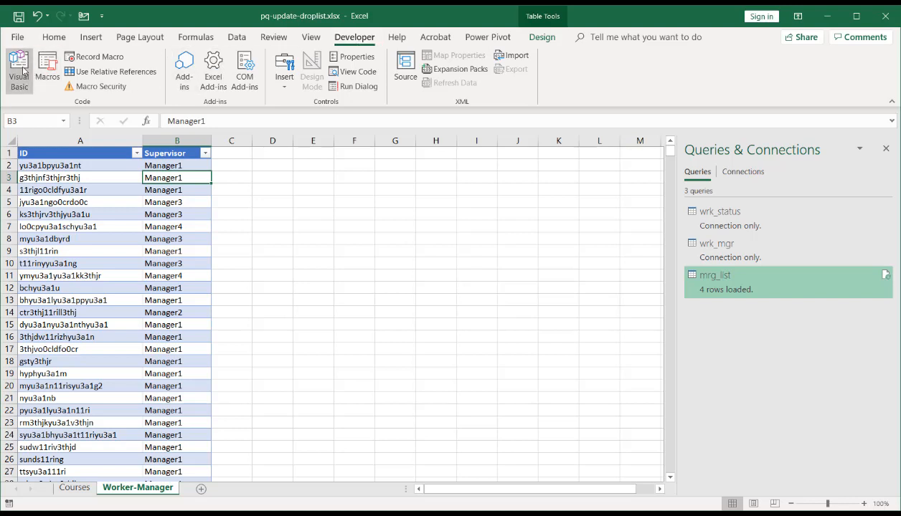
pyautogui.click(18, 70)
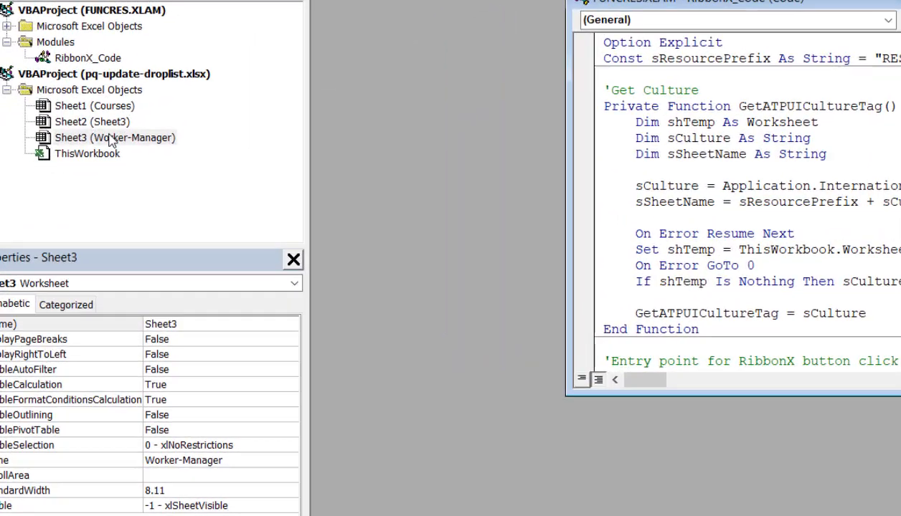
pyautogui.click(92, 121)
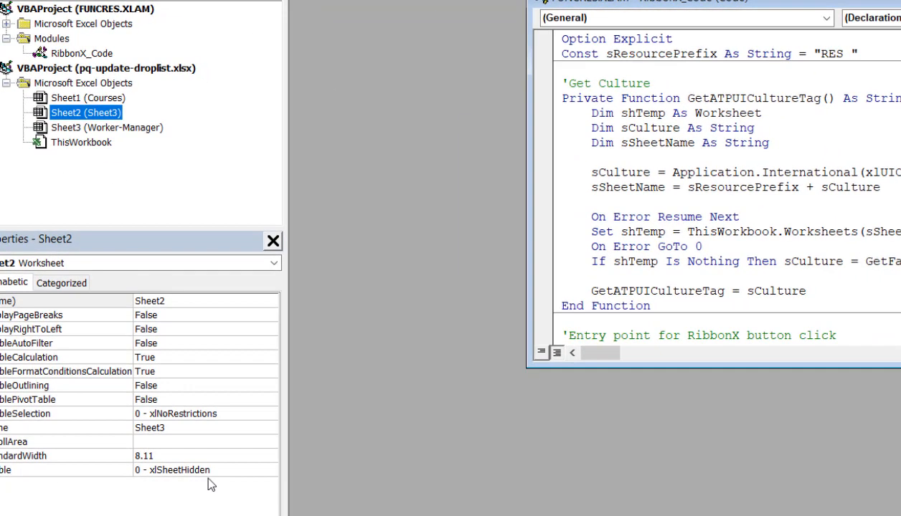
pyautogui.click(272, 470)
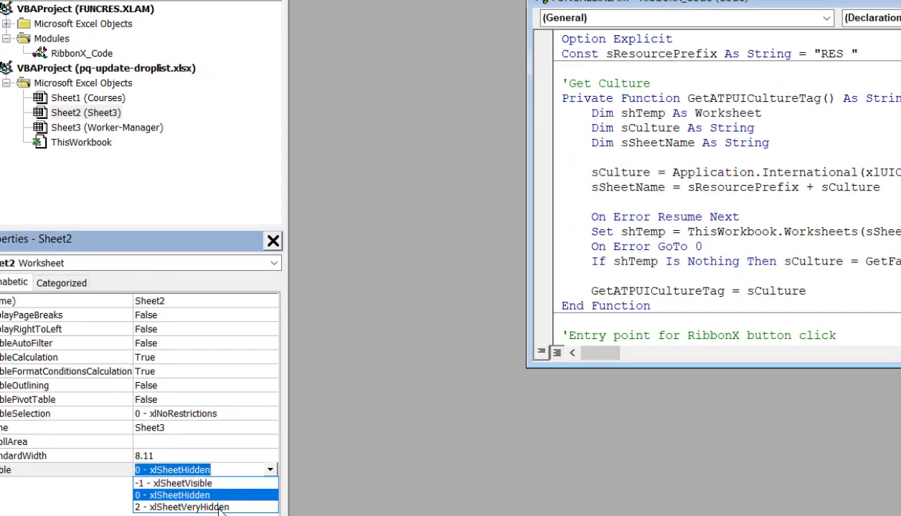
pyautogui.click(173, 482)
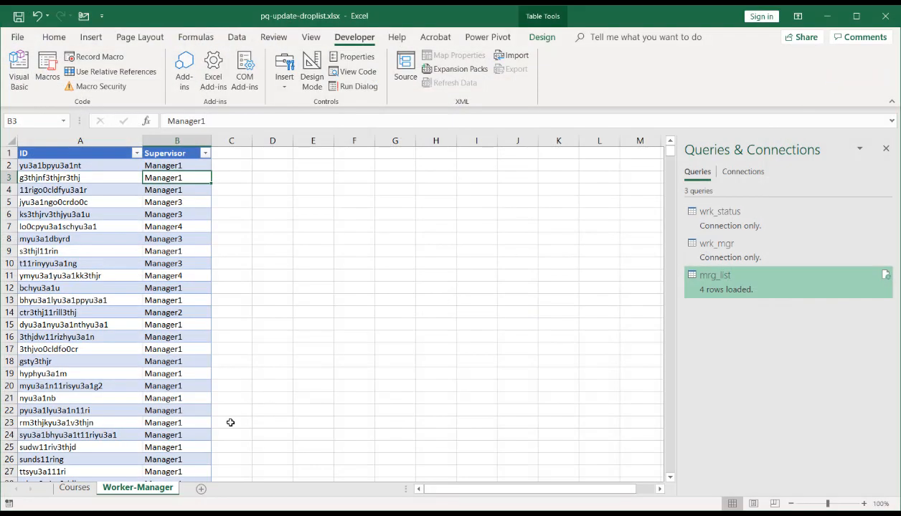
# - Check the sheet tab Unhide menu, then confirm the Courses G1 dropdown lists Manager1–Manager4
pyautogui.rightClick(138, 487)
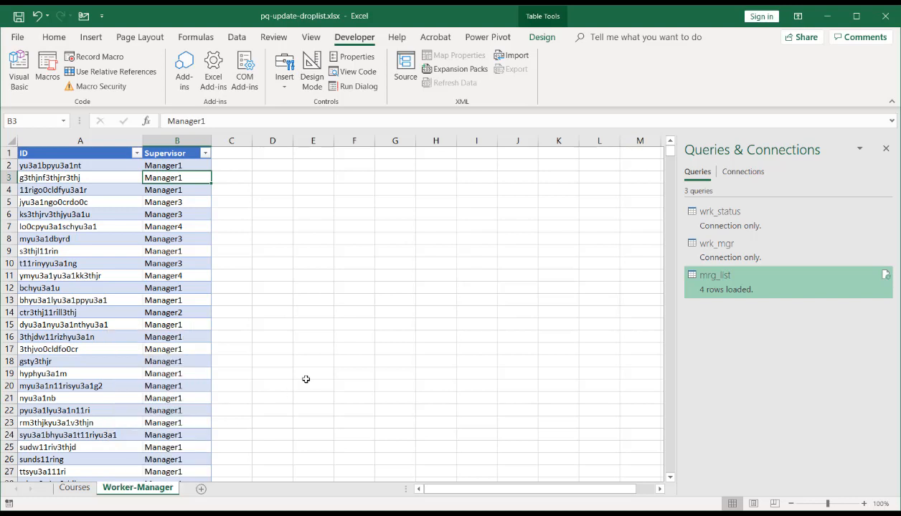
pyautogui.moveTo(582, 258)
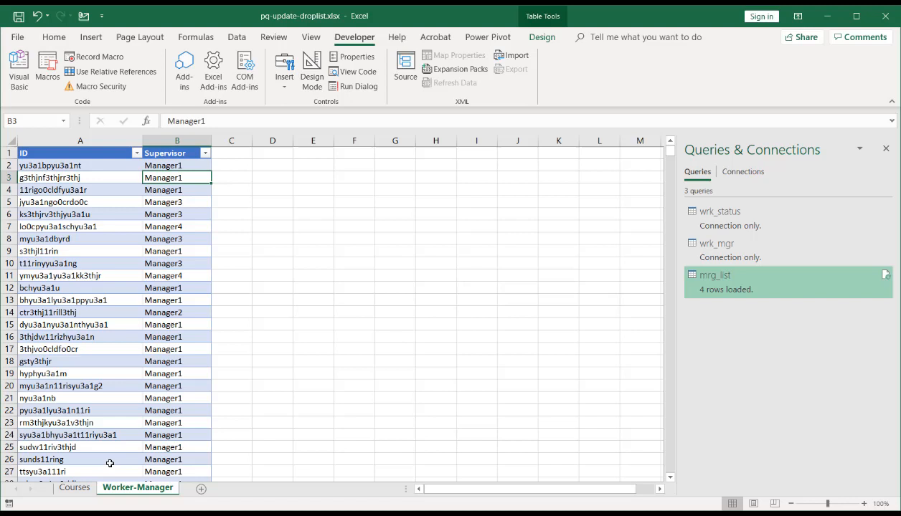
pyautogui.click(74, 487)
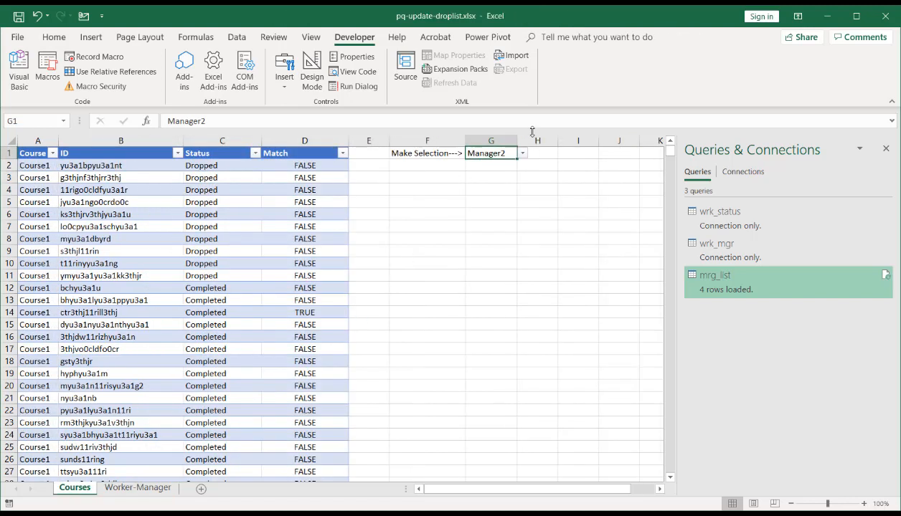
pyautogui.moveTo(529, 157)
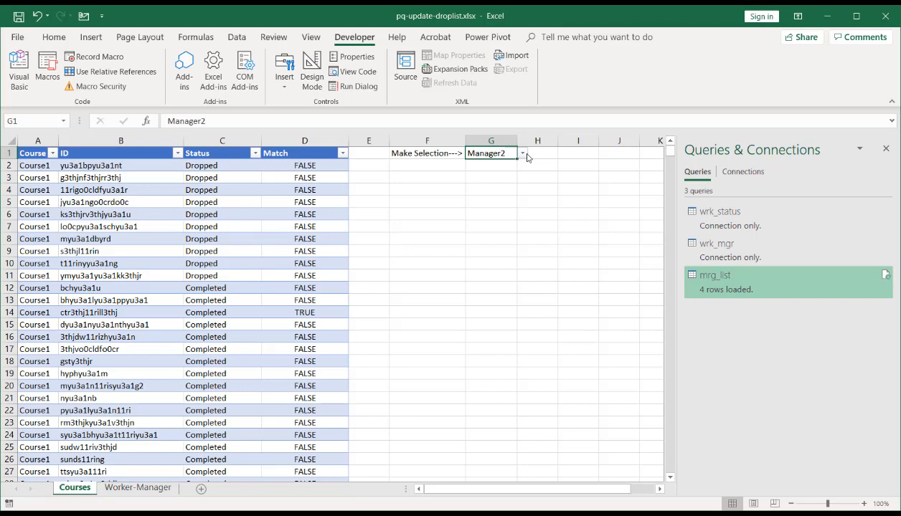
pyautogui.click(520, 153)
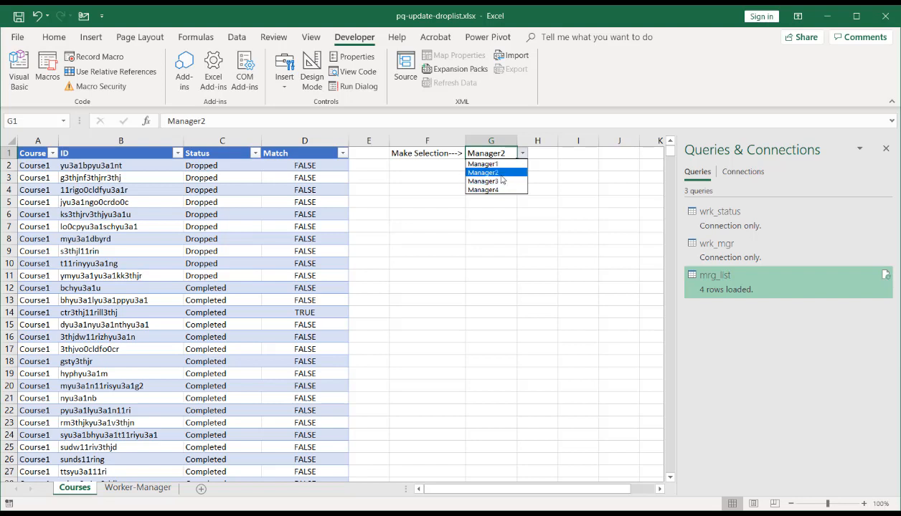
pyautogui.click(482, 173)
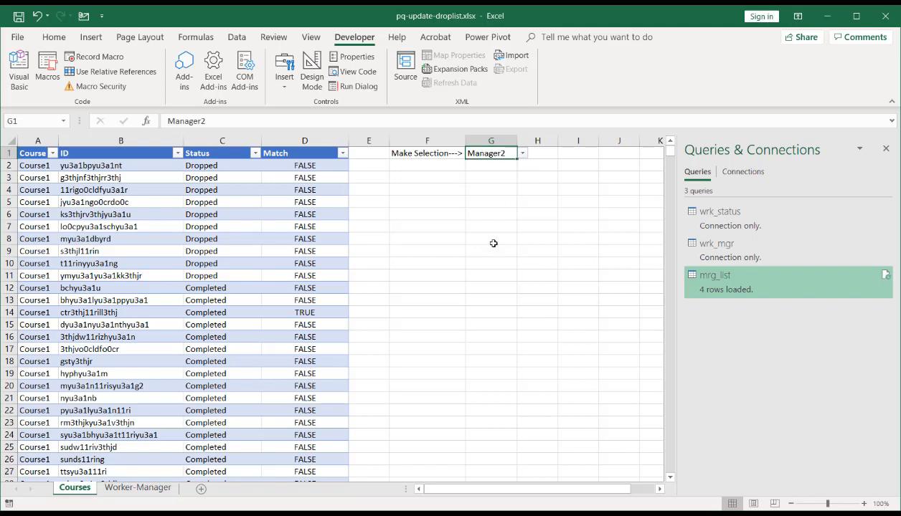